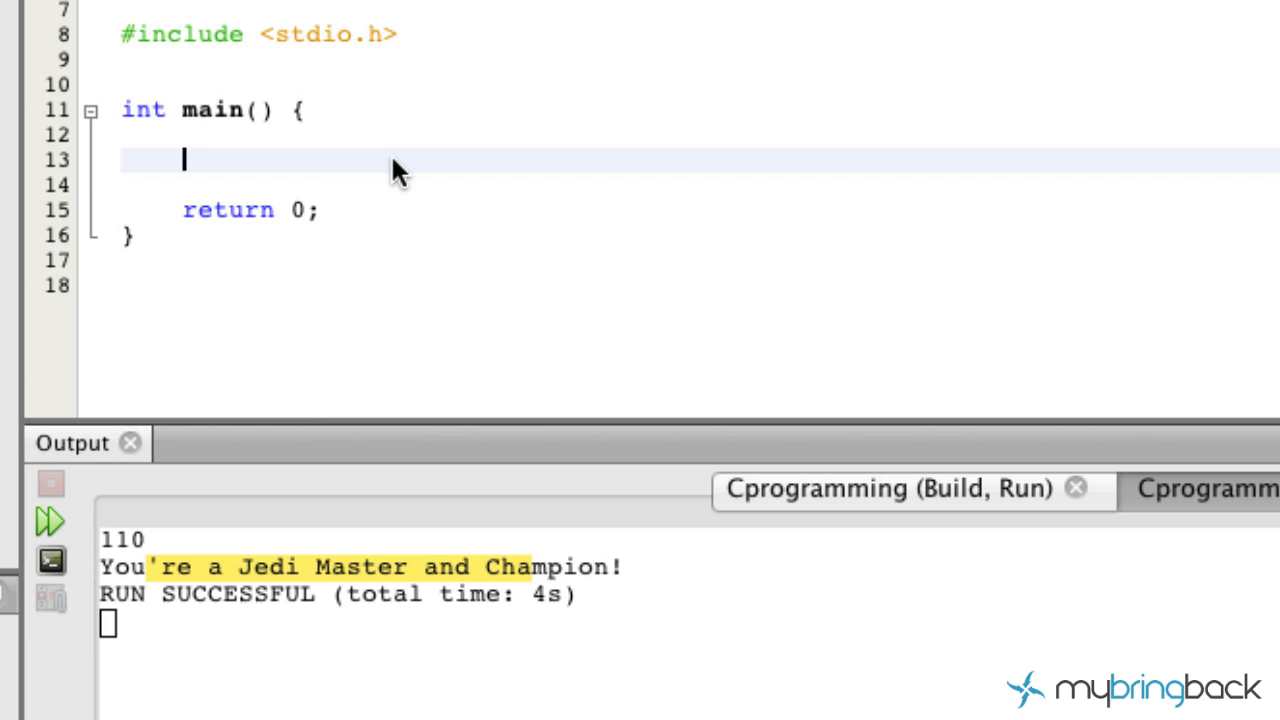
- Declare int jediRank and print the prompt "Enter your Jedi Rank" in main
{"action": "type", "text": "int"}
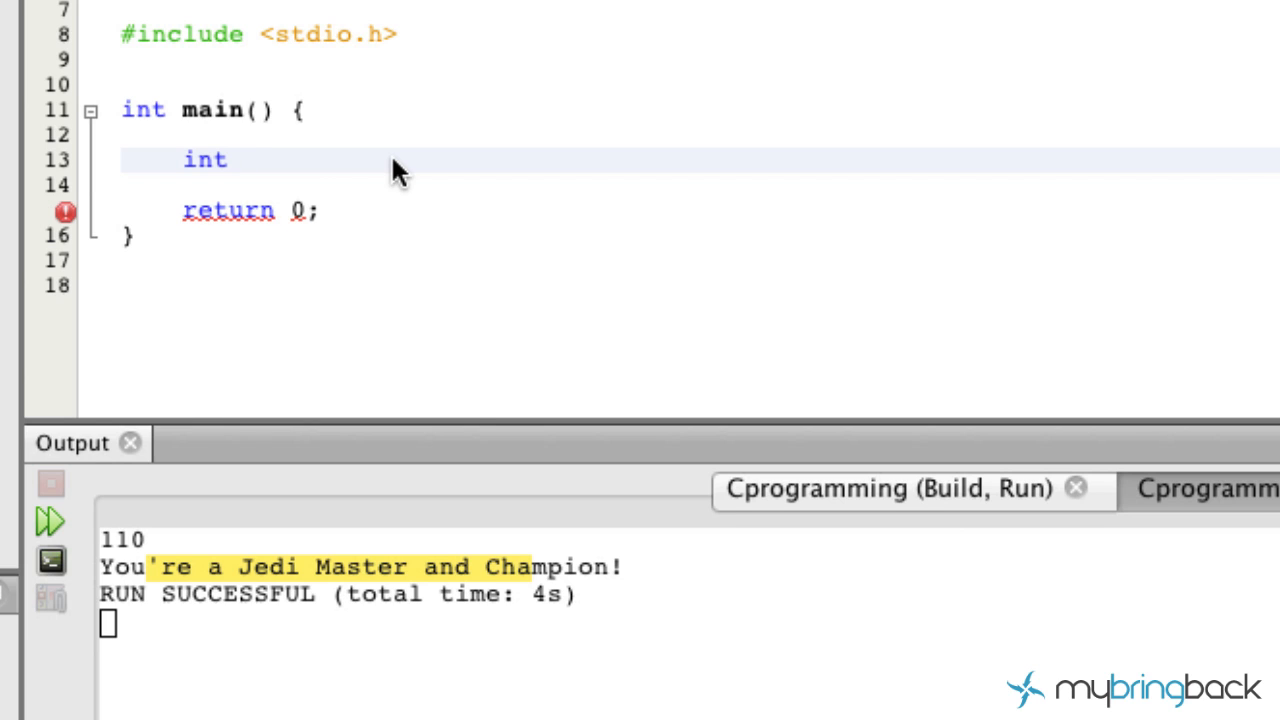
{"action": "type", "text": "jediRank;"}
{"action": "type", "text": "P"}
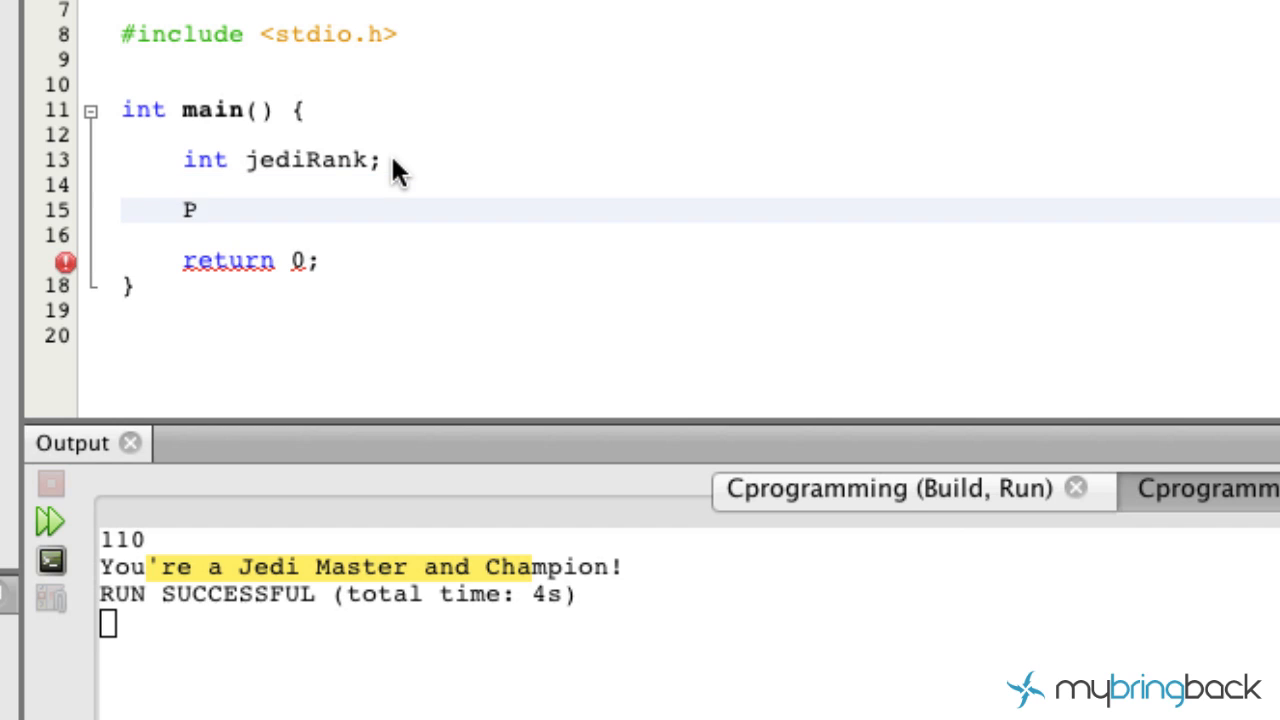
{"action": "type", "text": "rintf()"}
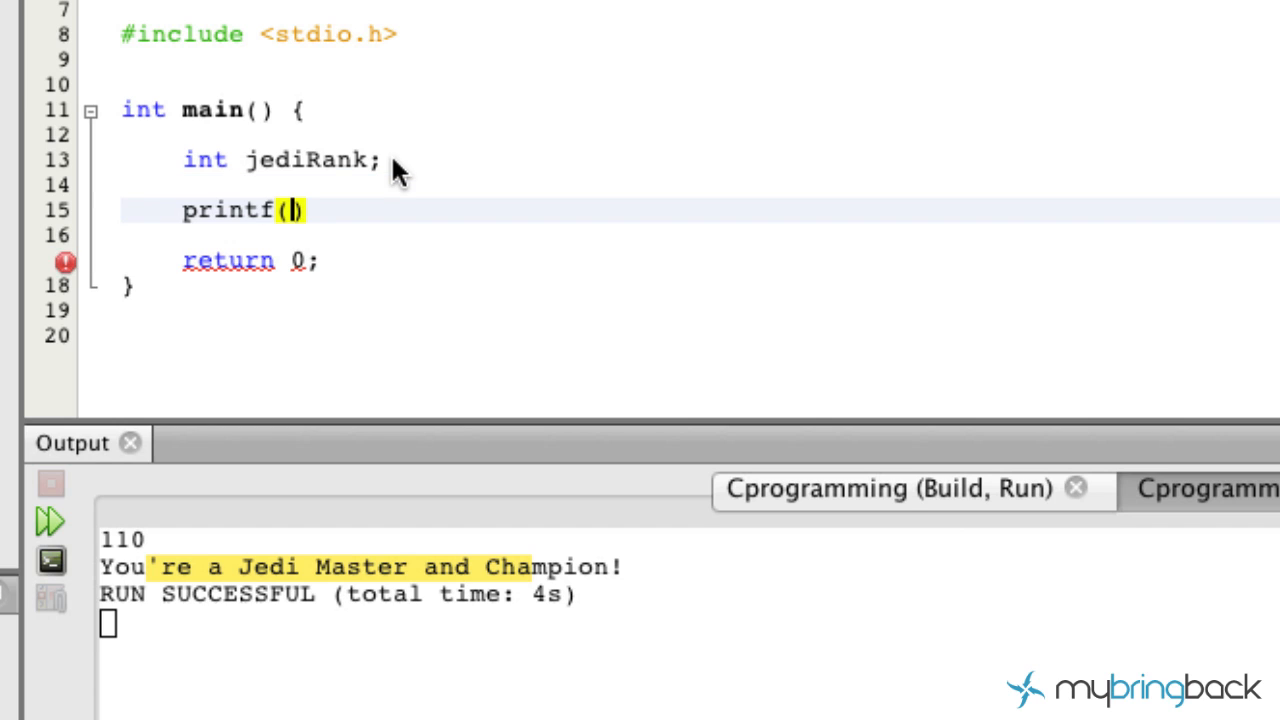
{"action": "type", "text": "\""}
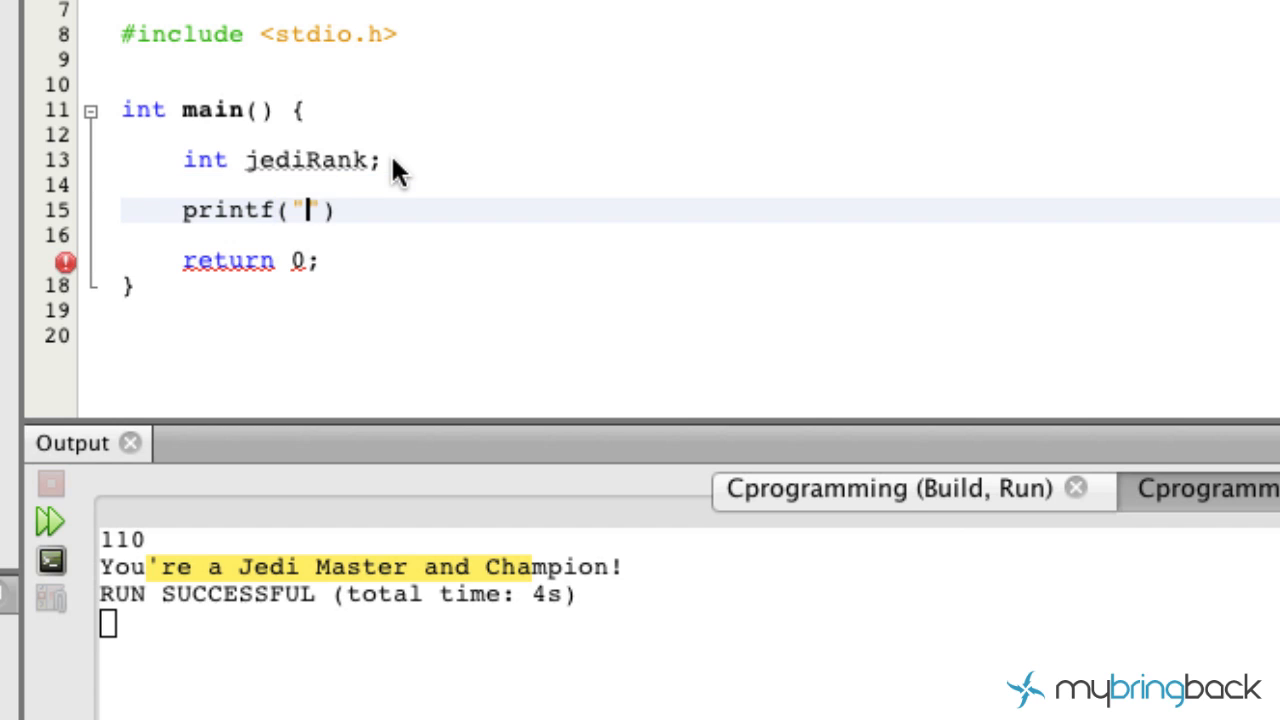
{"action": "type", "text": "Enet"}
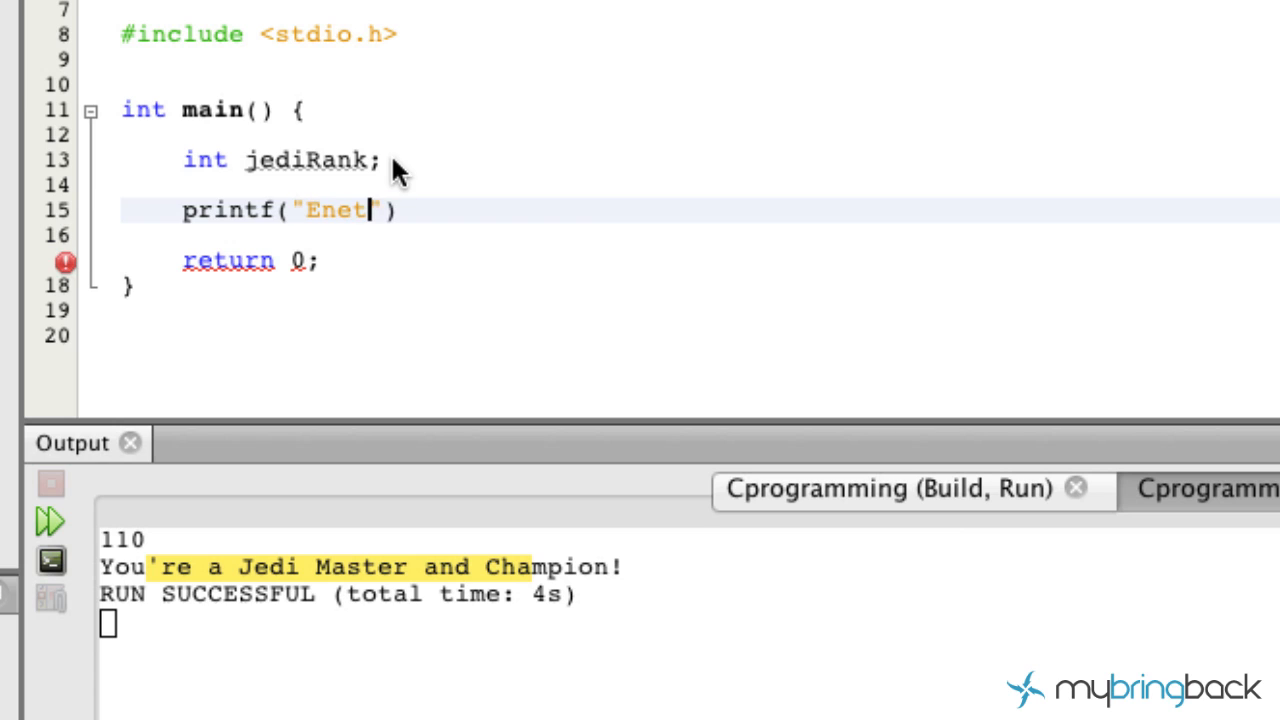
{"action": "type", "text": "Enter"}
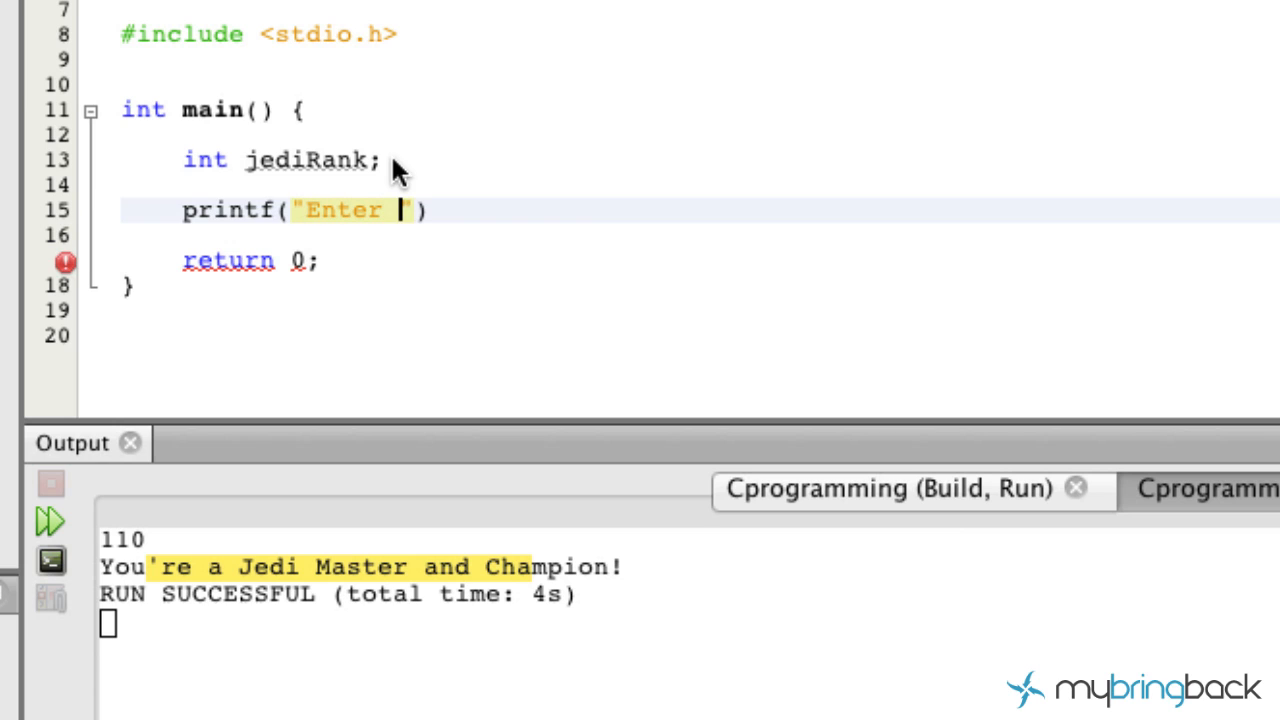
{"action": "type", "text": "y"}
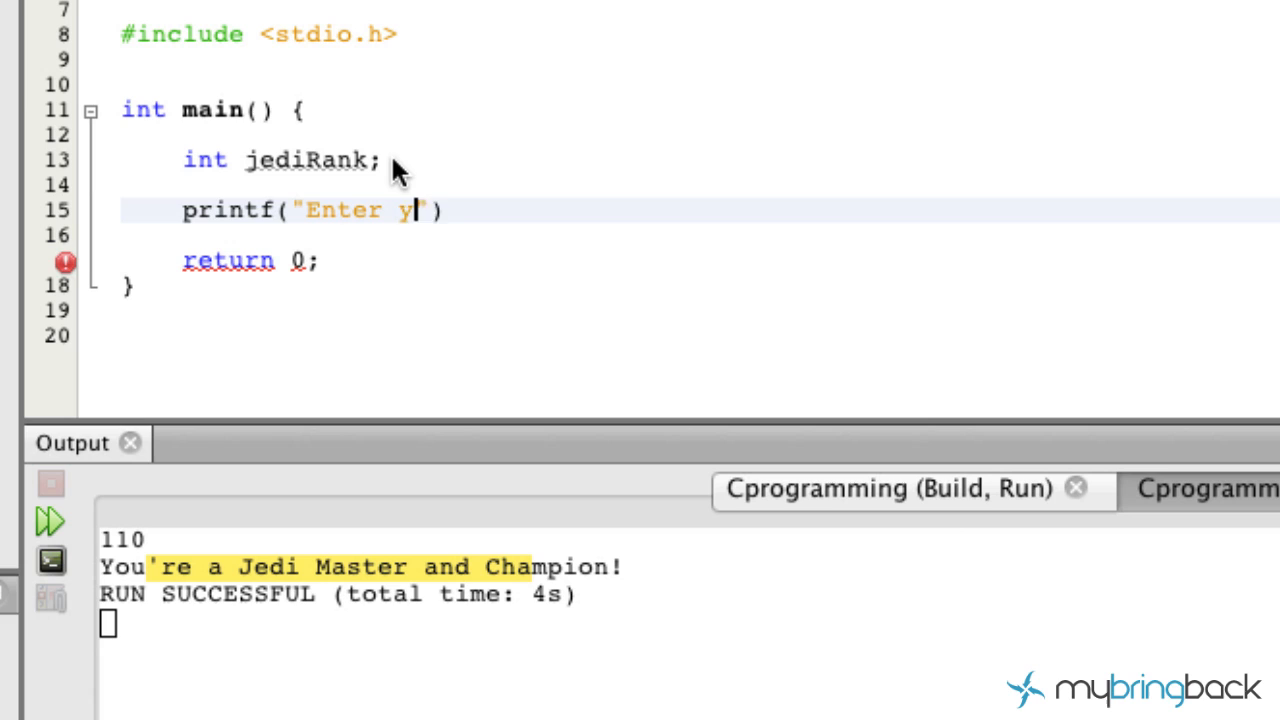
{"action": "type", "text": "our Jedi Rank"}
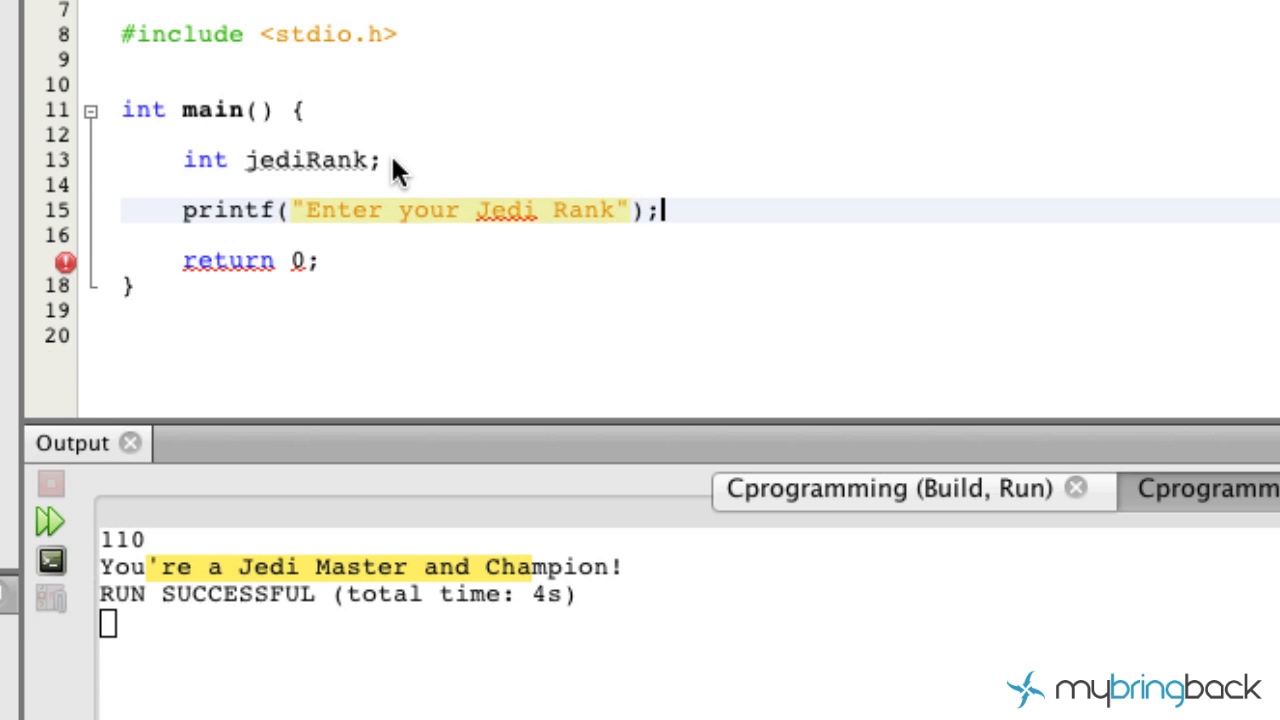
- Read the rank into jediRank with scanf("%i", &jediRank)
{"action": "type", "text": "scanf("}
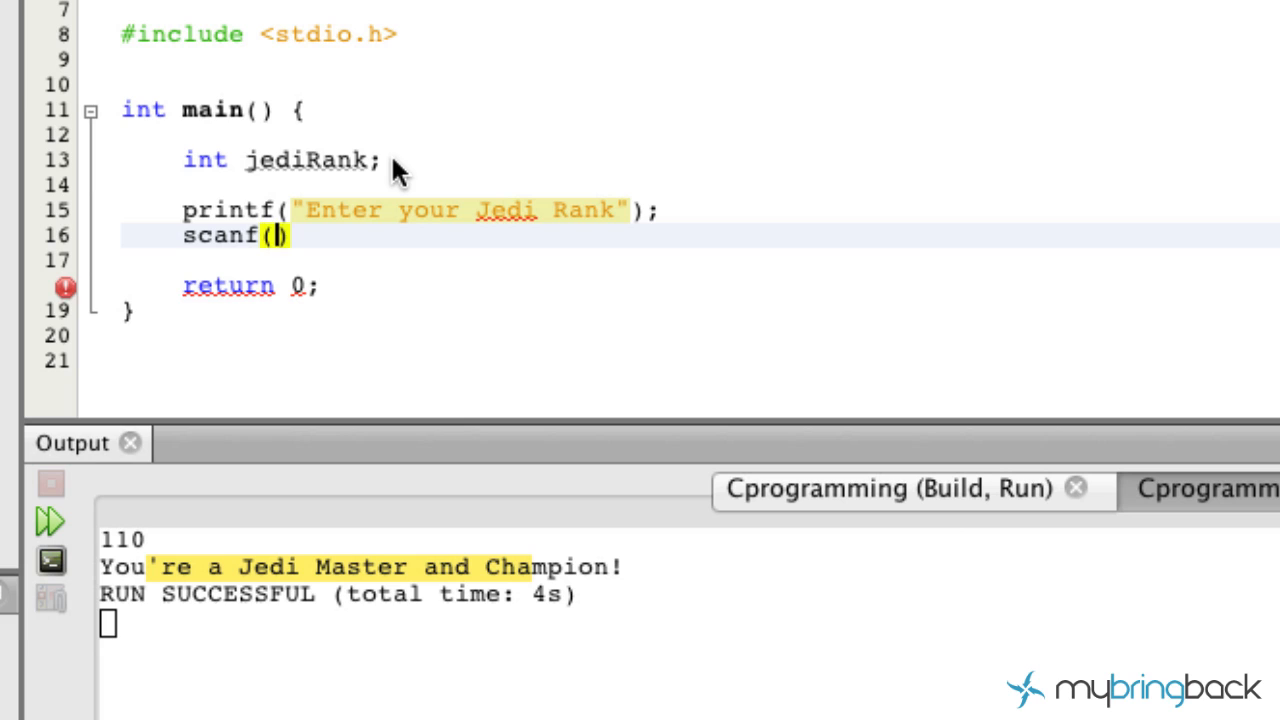
{"action": "type", "text": "\"\""}
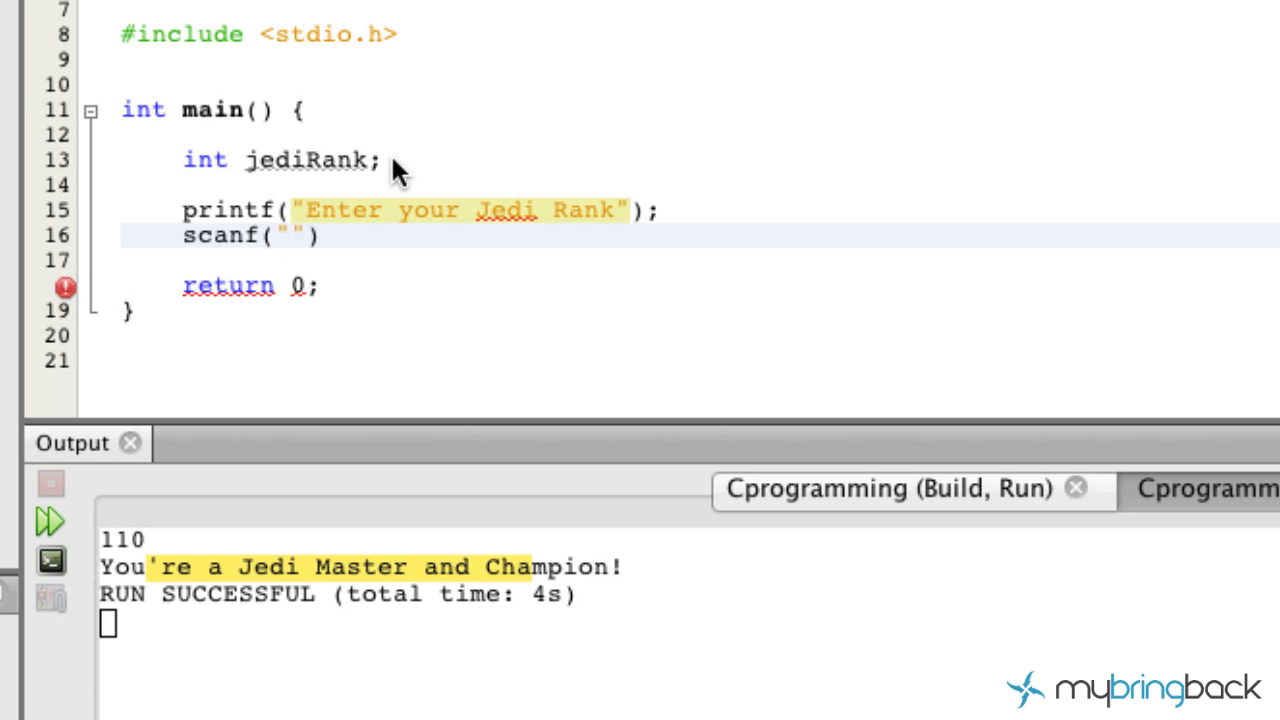
{"action": "left_click", "coordinate": [292, 236]}
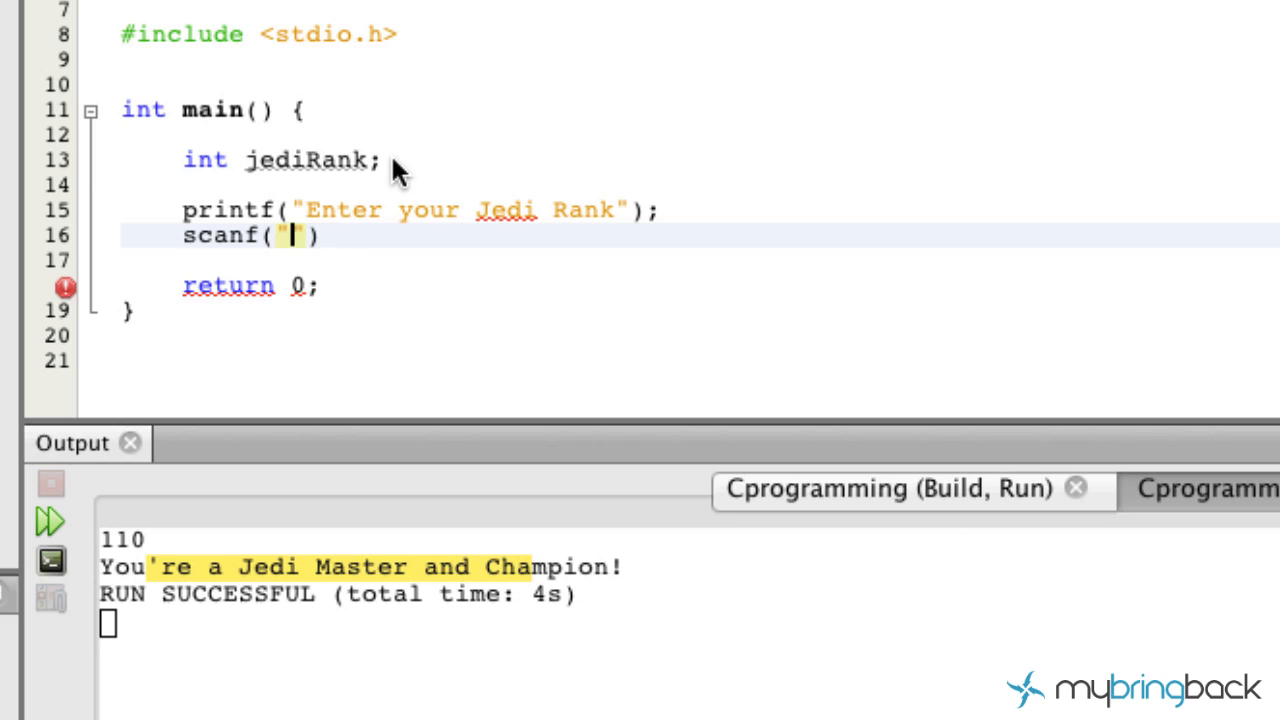
{"action": "type", "text": "%i\","}
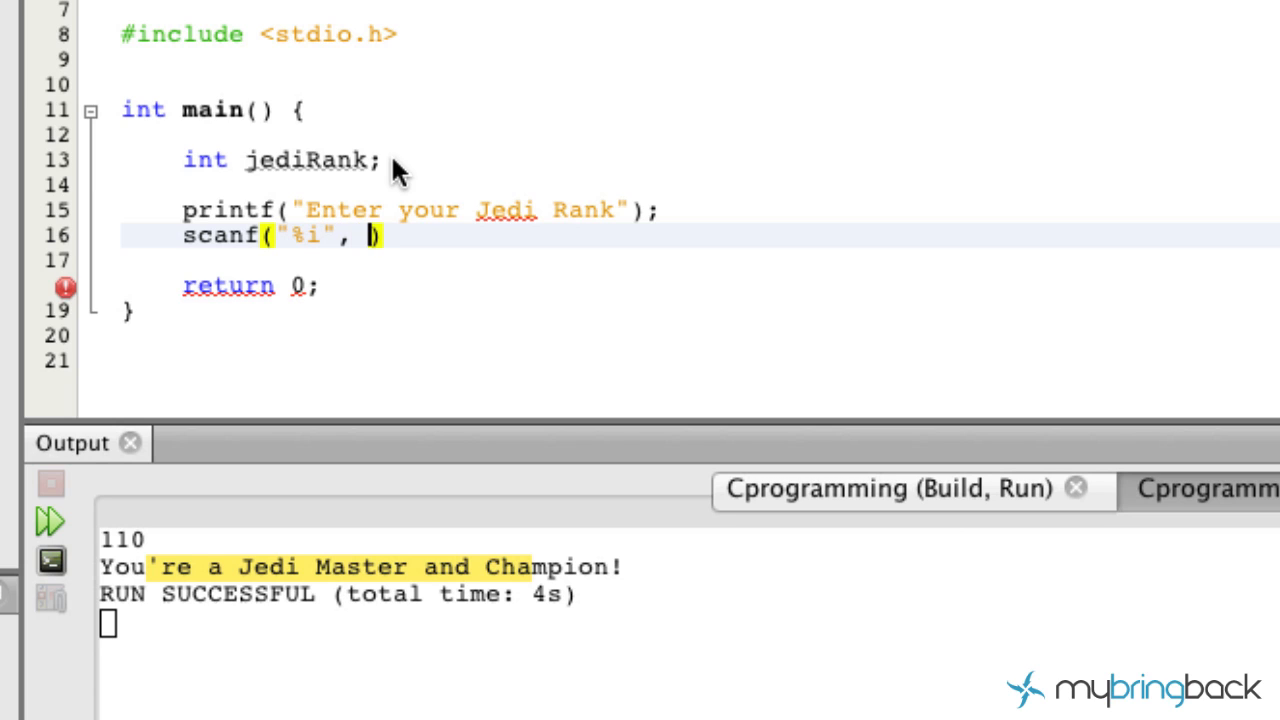
{"action": "type", "text": "&"}
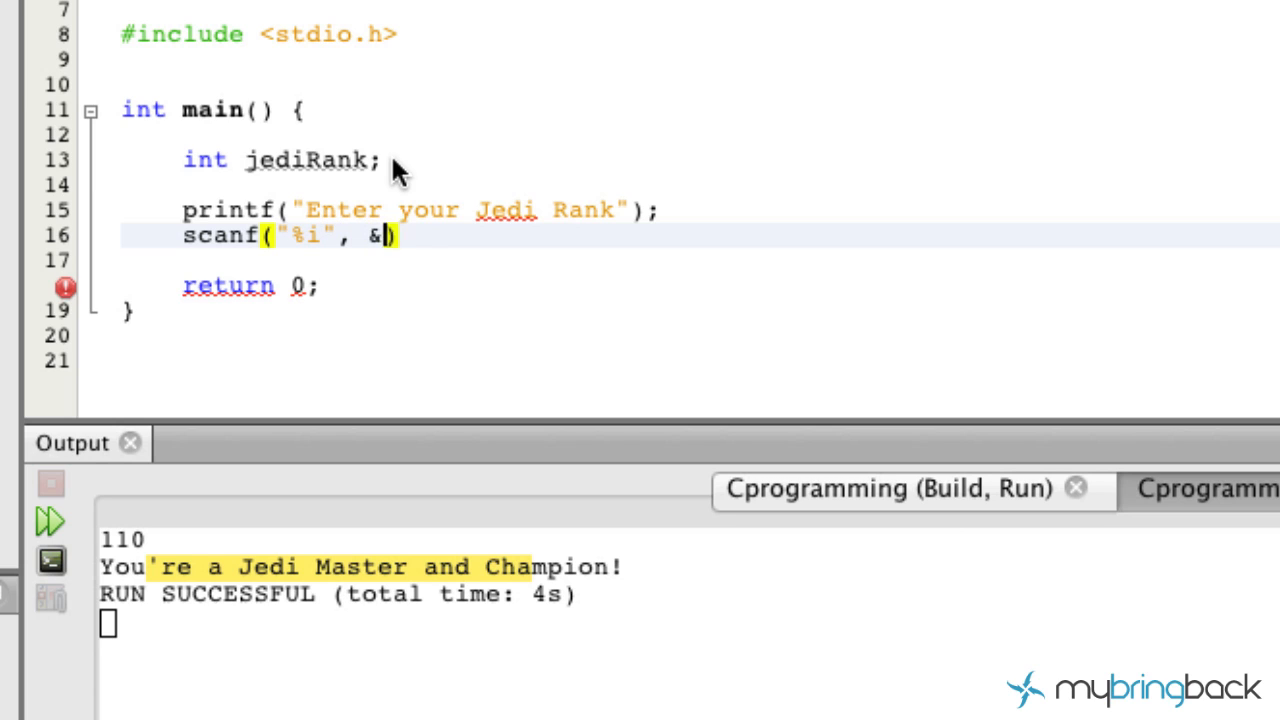
{"action": "type", "text": "jediRank"}
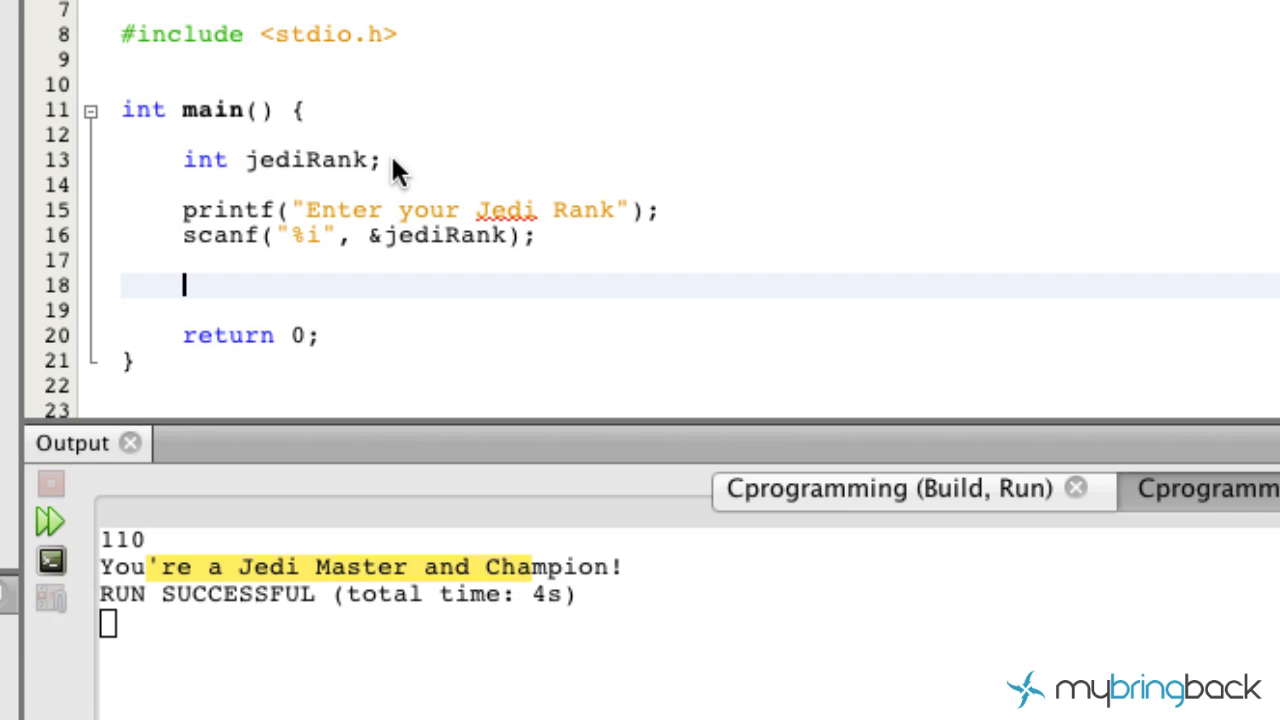
- Add a skeleton if(expression) with an indented placeholder "program statement;" below scanf
{"action": "type", "text": "if"}
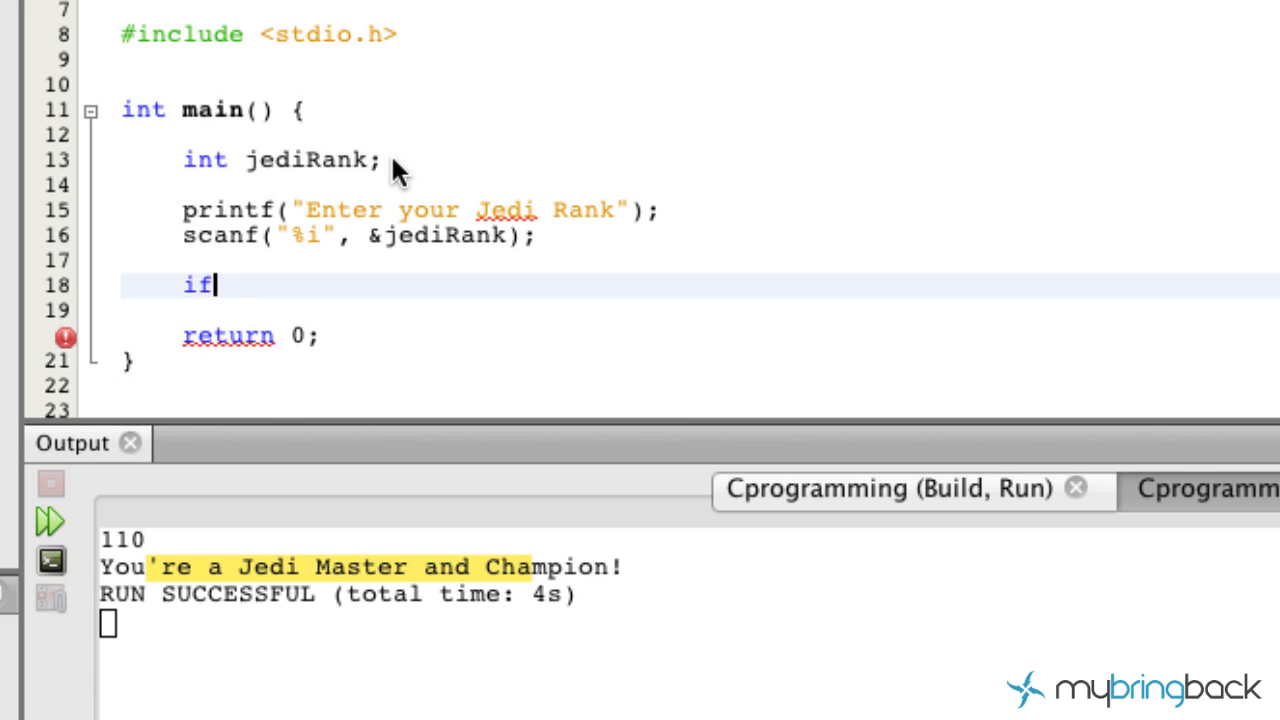
{"action": "type", "text": "(expr)"}
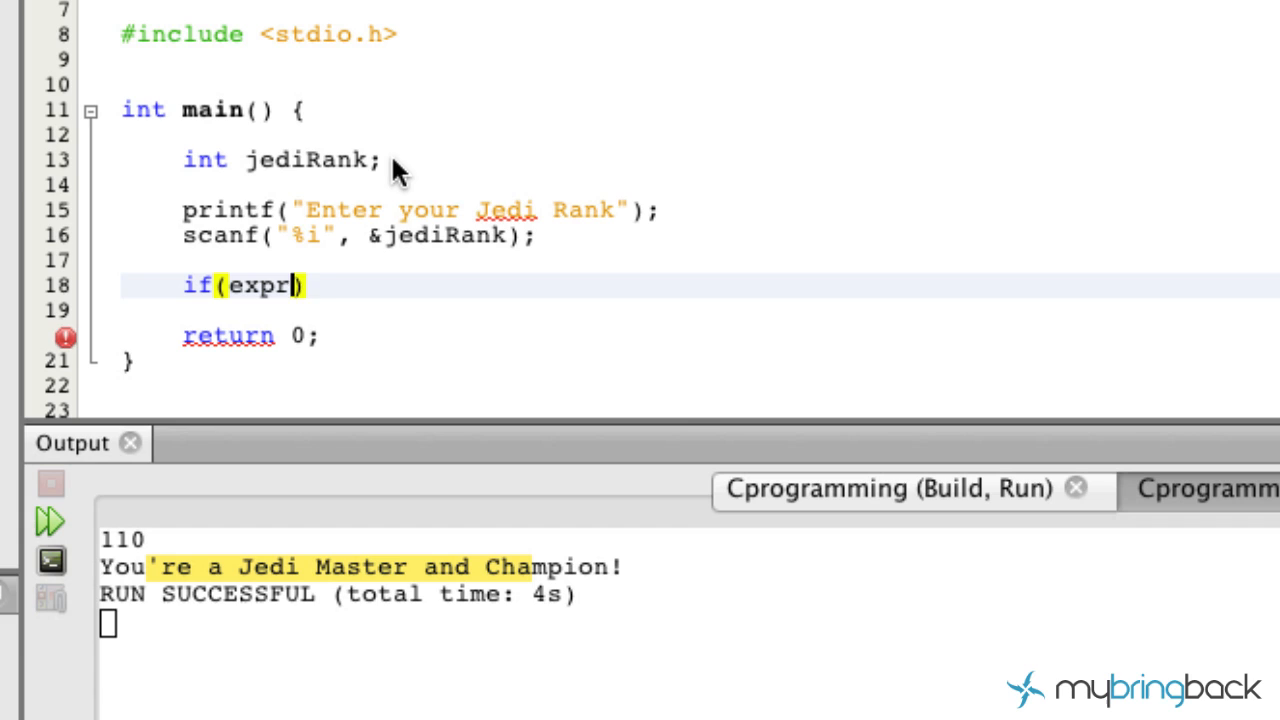
{"action": "type", "text": "ession"}
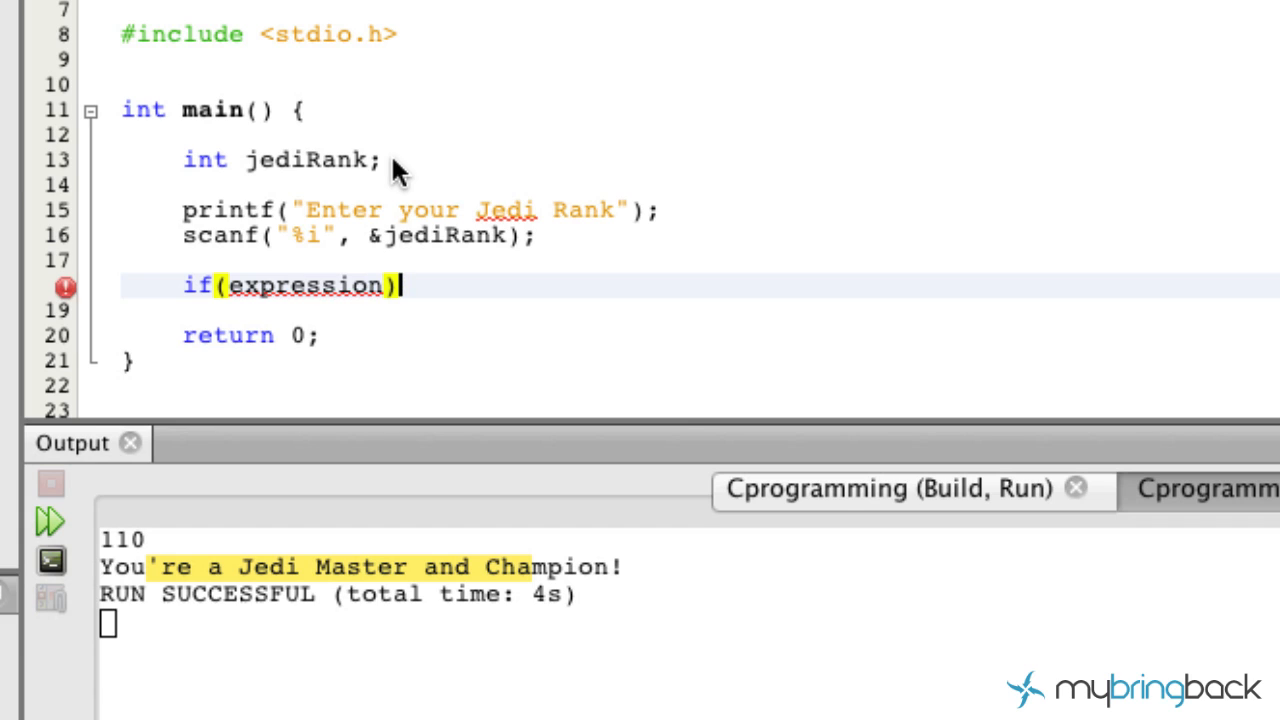
{"action": "key", "text": "enter"}
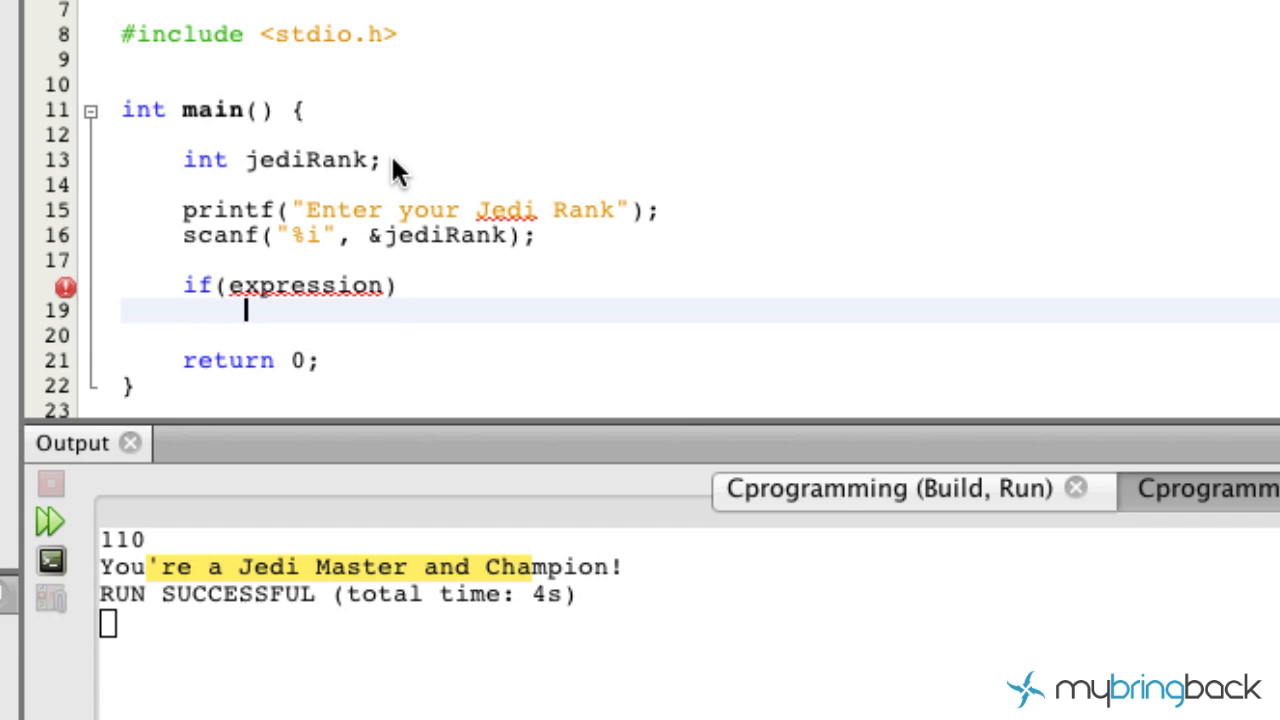
{"action": "type", "text": "pro"}
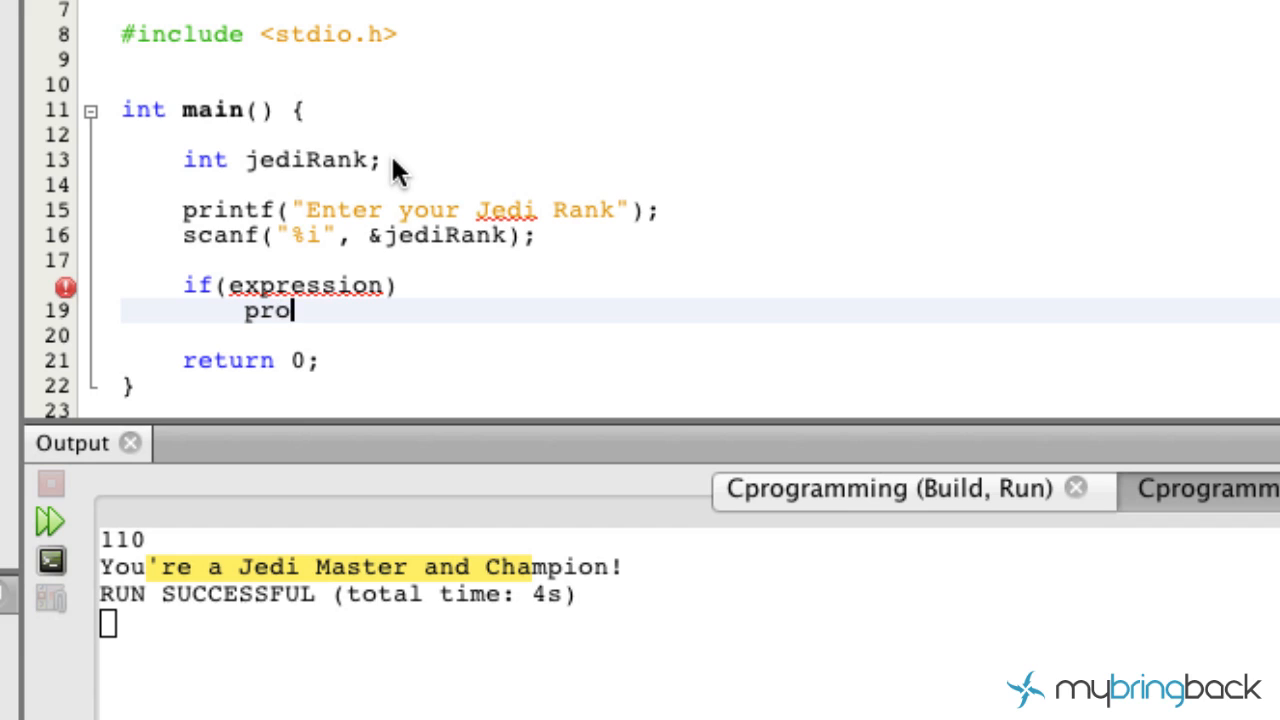
{"action": "type", "text": "gram statem"}
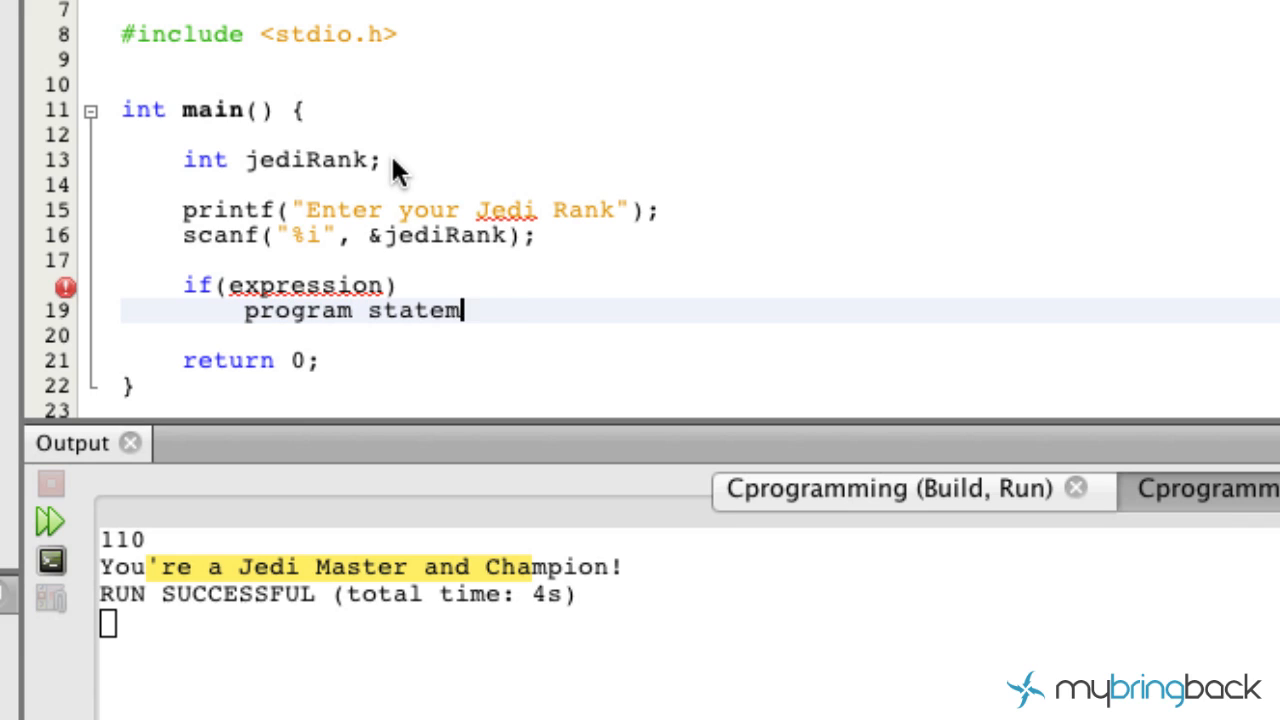
{"action": "type", "text": "ent;"}
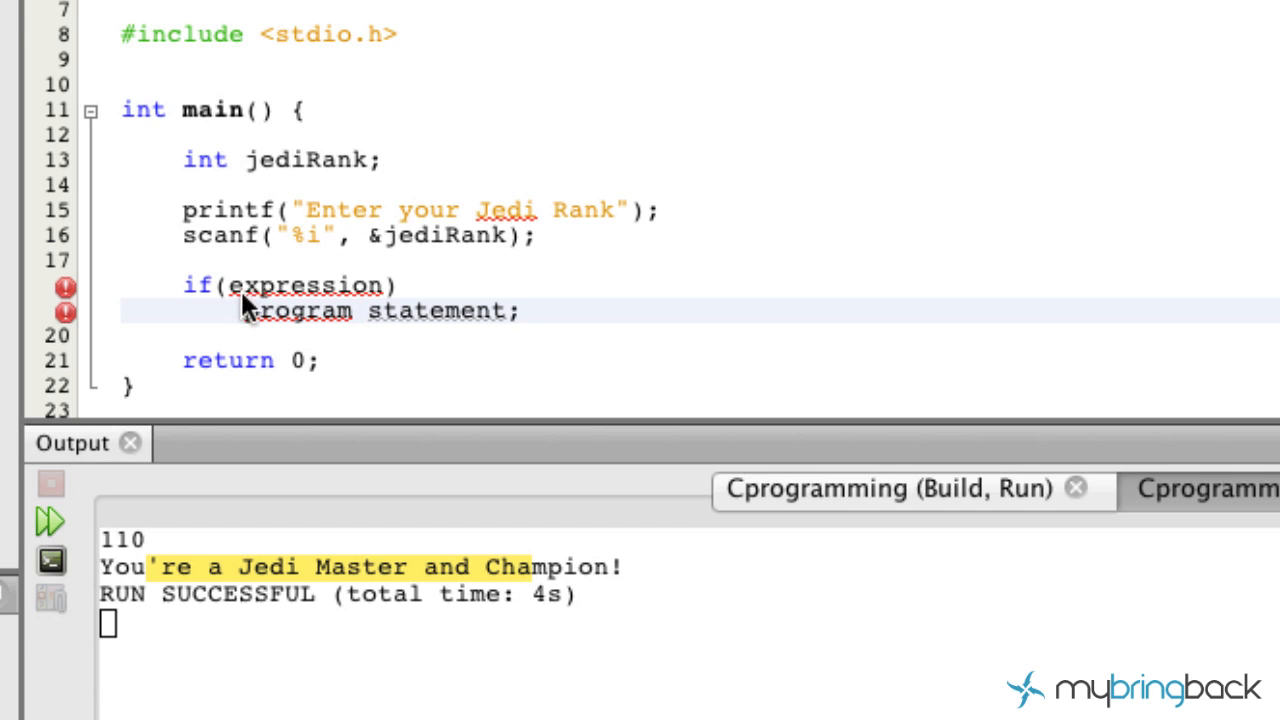
{"action": "double_click", "coordinate": [310, 284]}
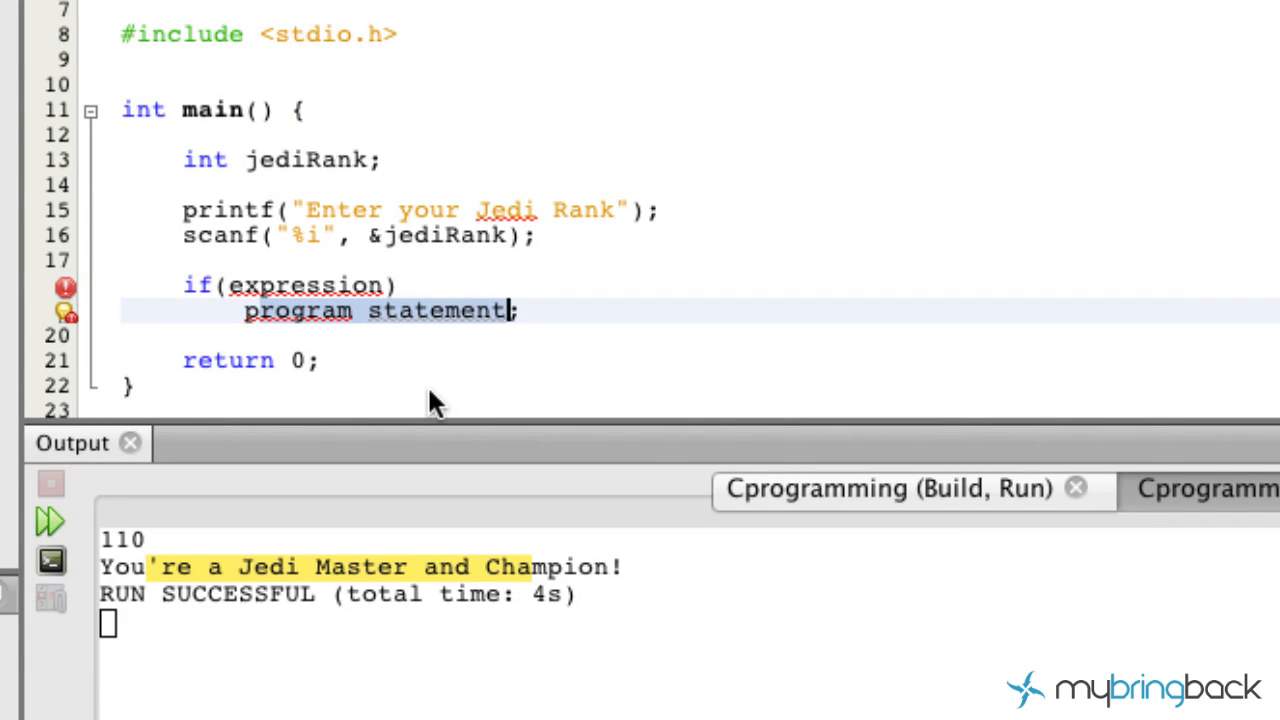
{"action": "mouse_move", "coordinate": [396, 376]}
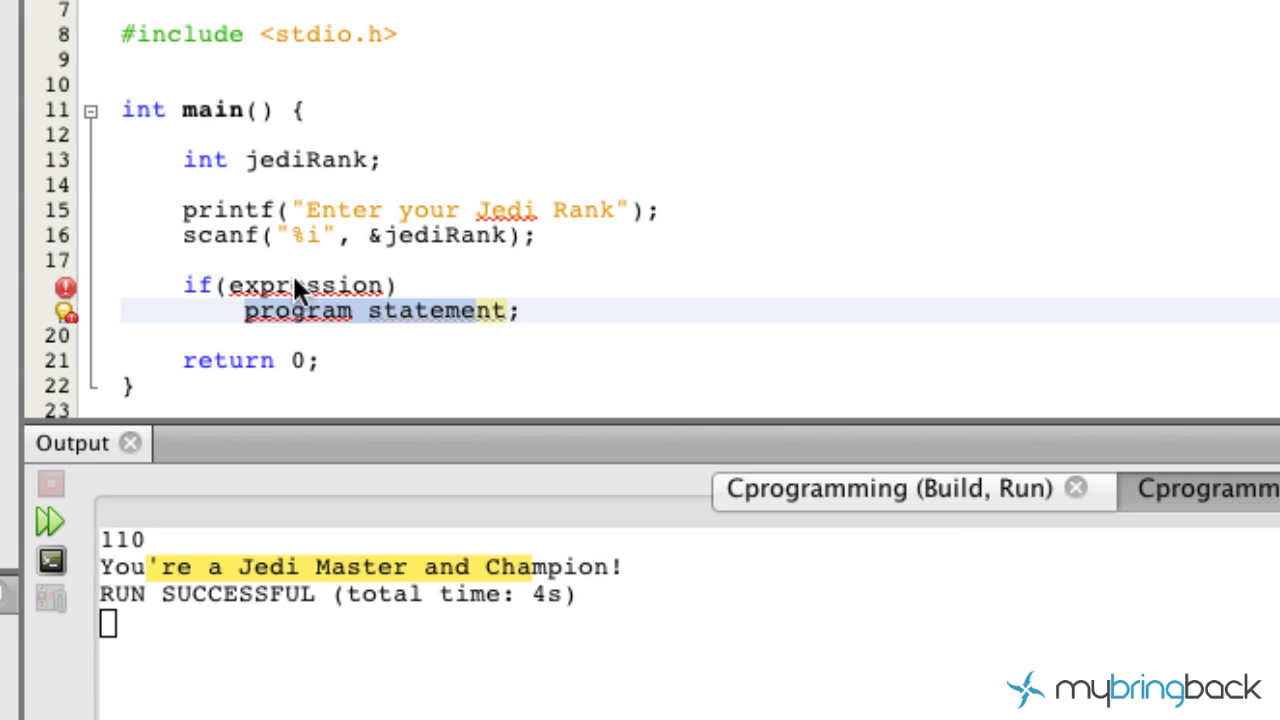
- Remove the placeholder statement and make the condition read jediRank == 100
{"action": "double_click", "coordinate": [310, 284]}
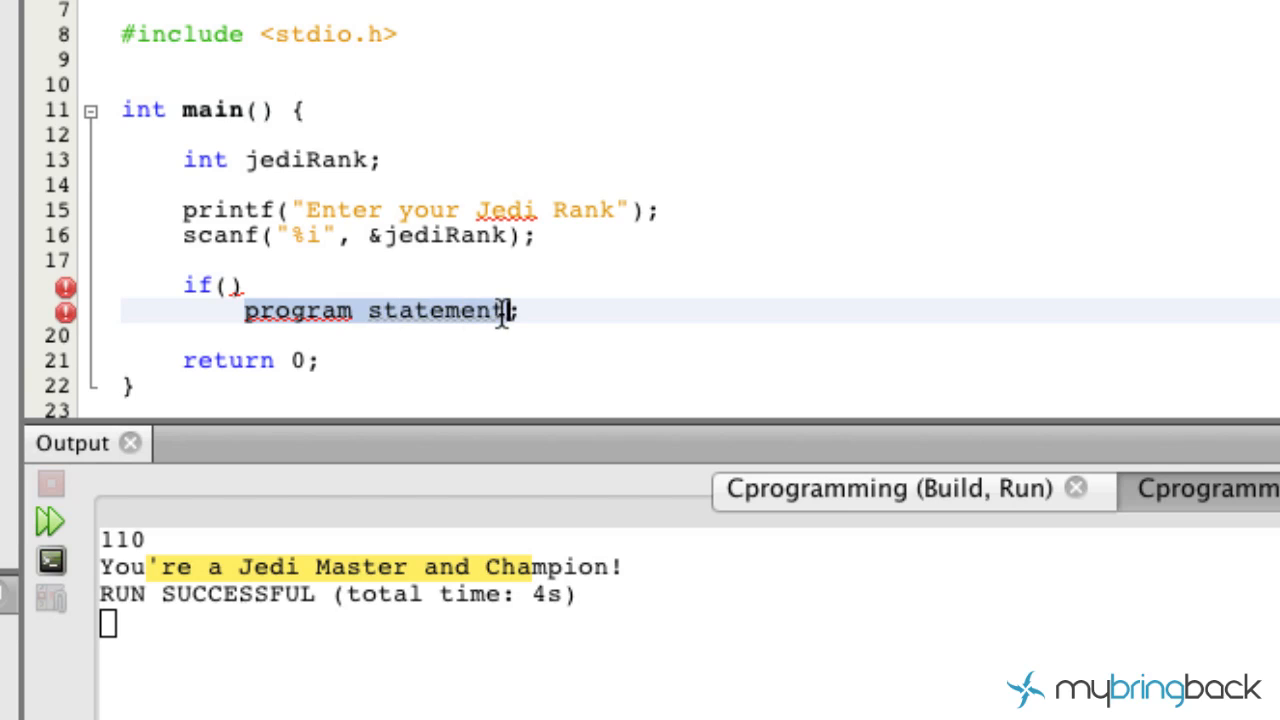
{"action": "key", "text": "Delete"}
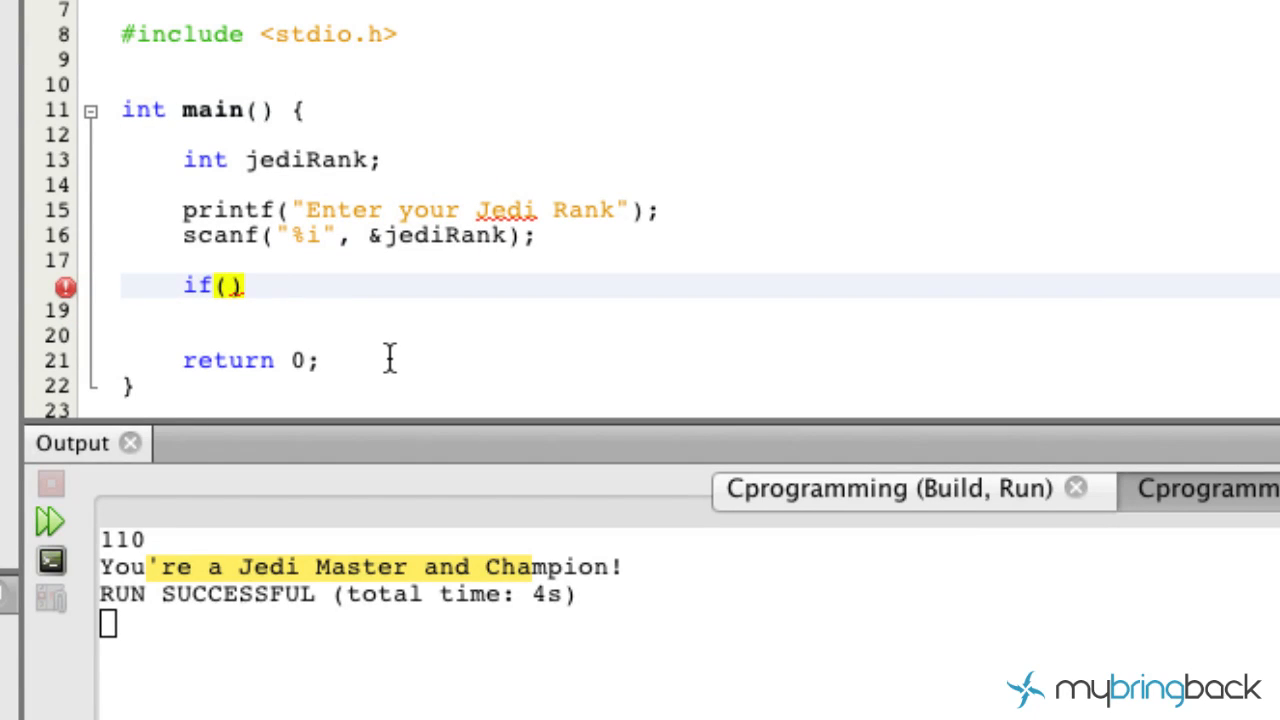
{"action": "type", "text": "jed"}
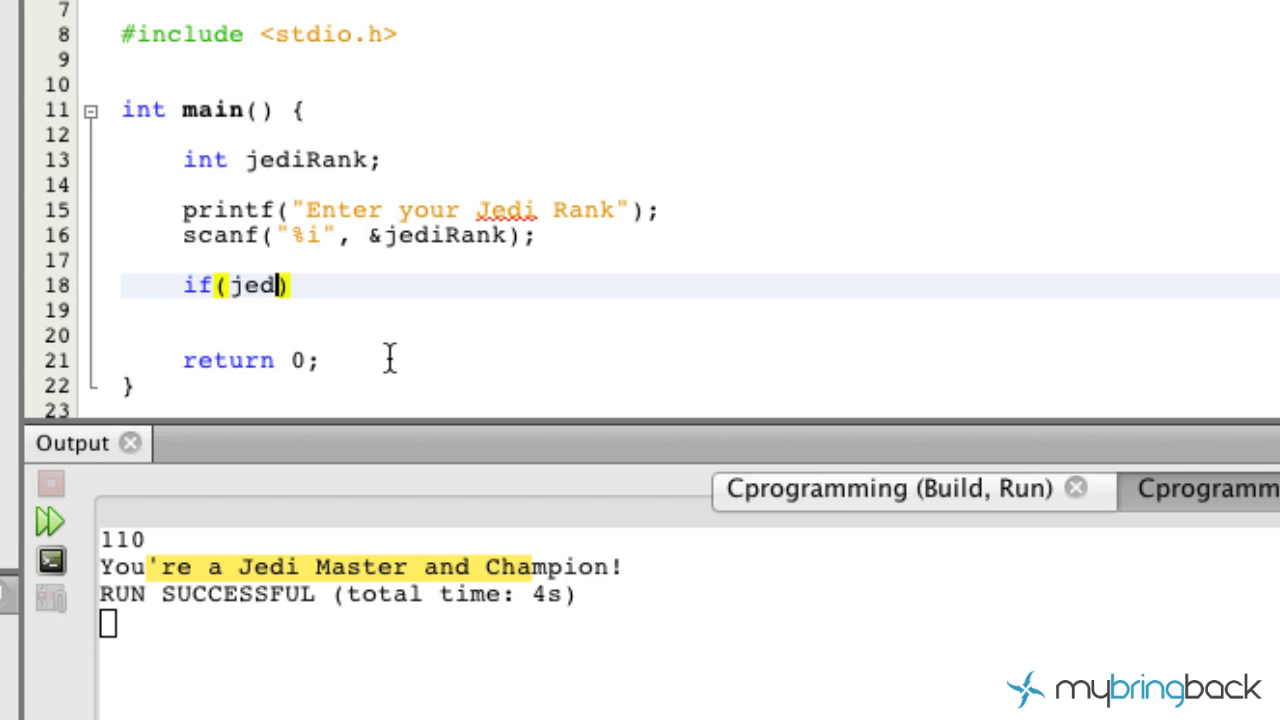
{"action": "type", "text": "iRank"}
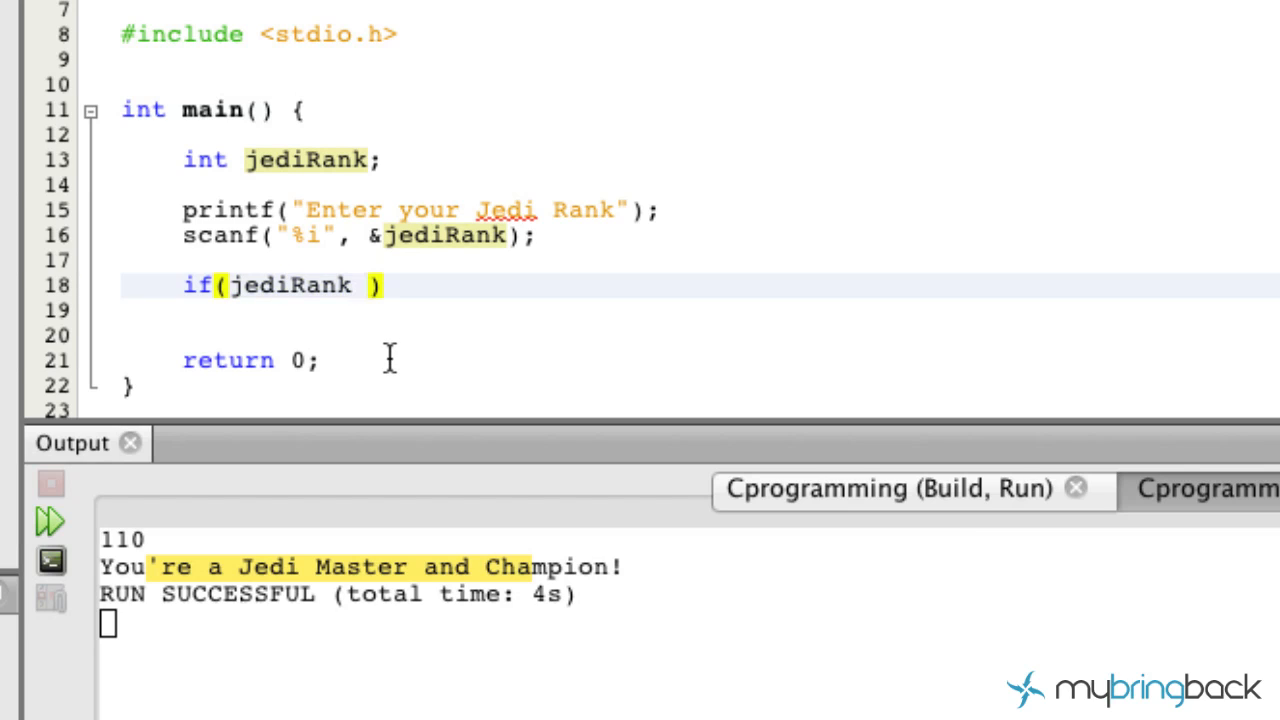
{"action": "type", "text": "=="}
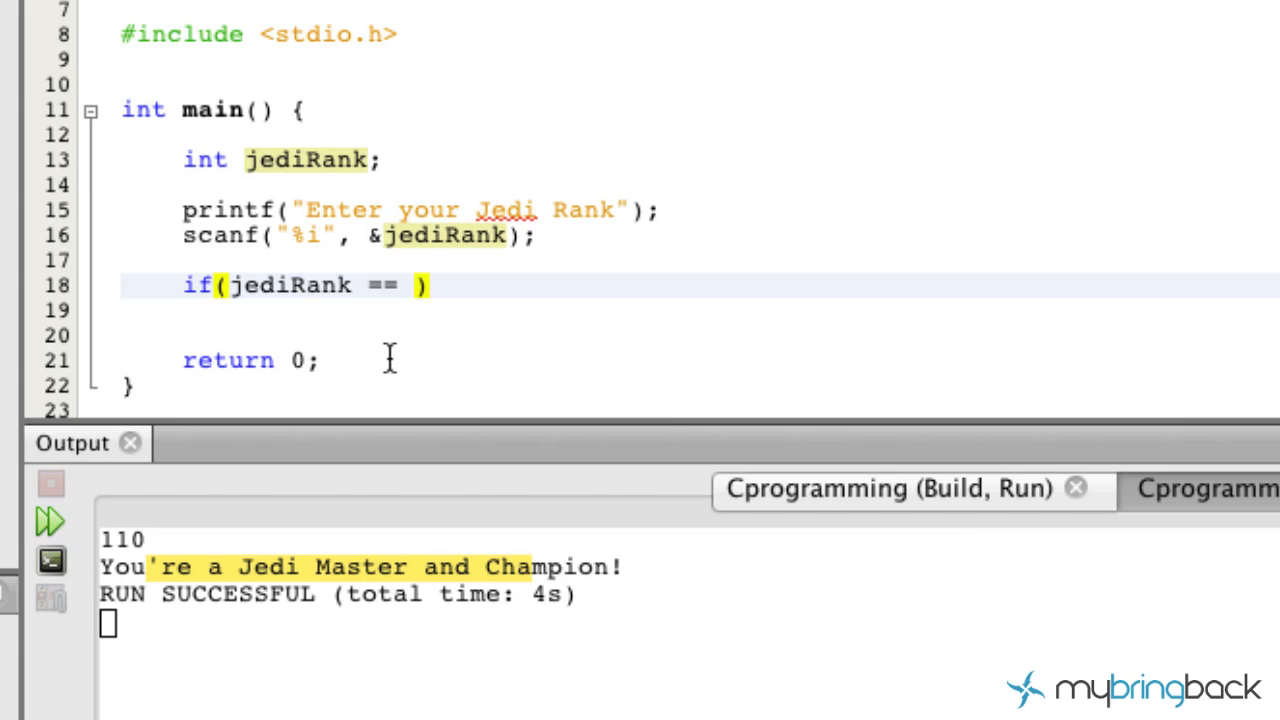
{"action": "type", "text": "100"}
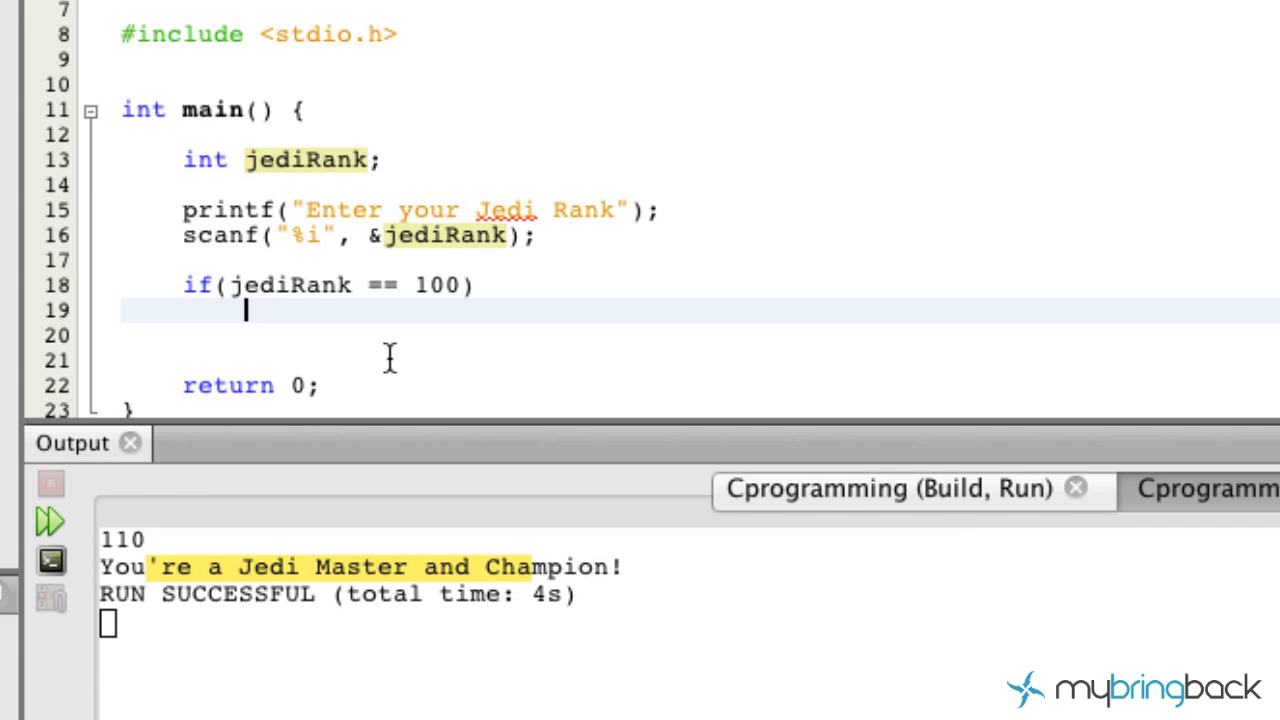
- Under the if, add printf("You have achieved Jedi Master status!");
{"action": "type", "text": "pr"}
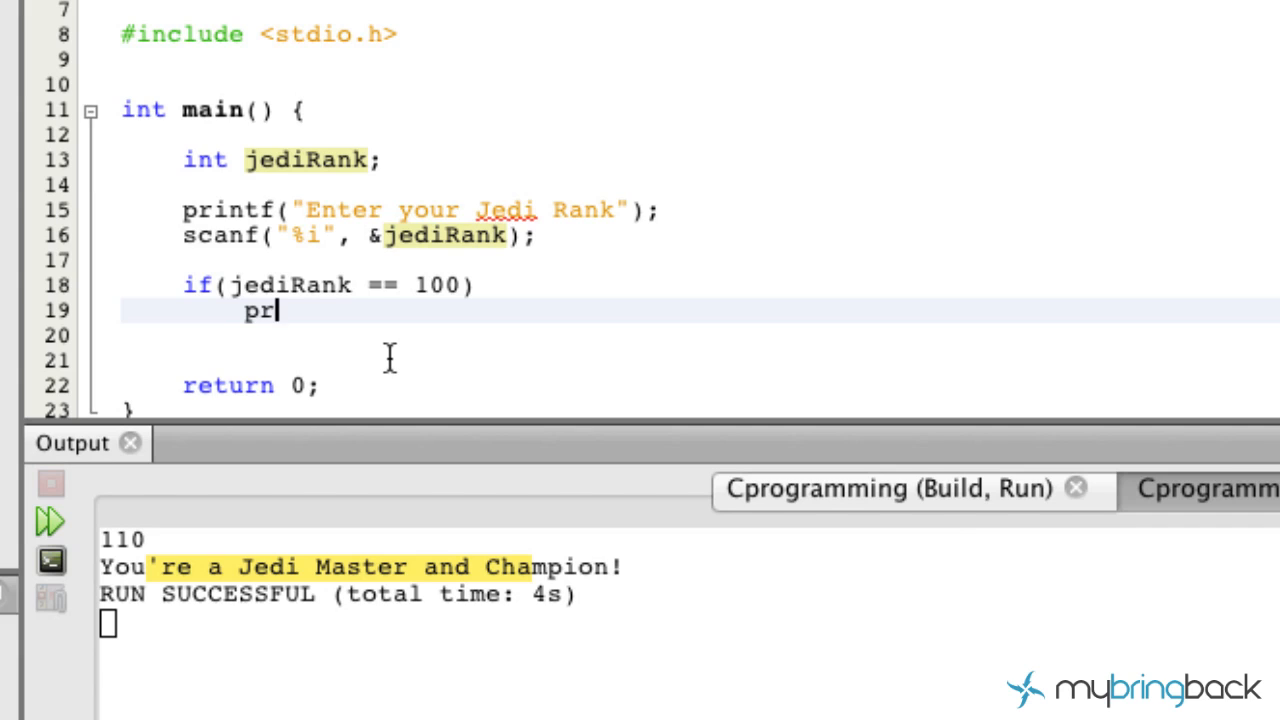
{"action": "type", "text": "intf(\""}
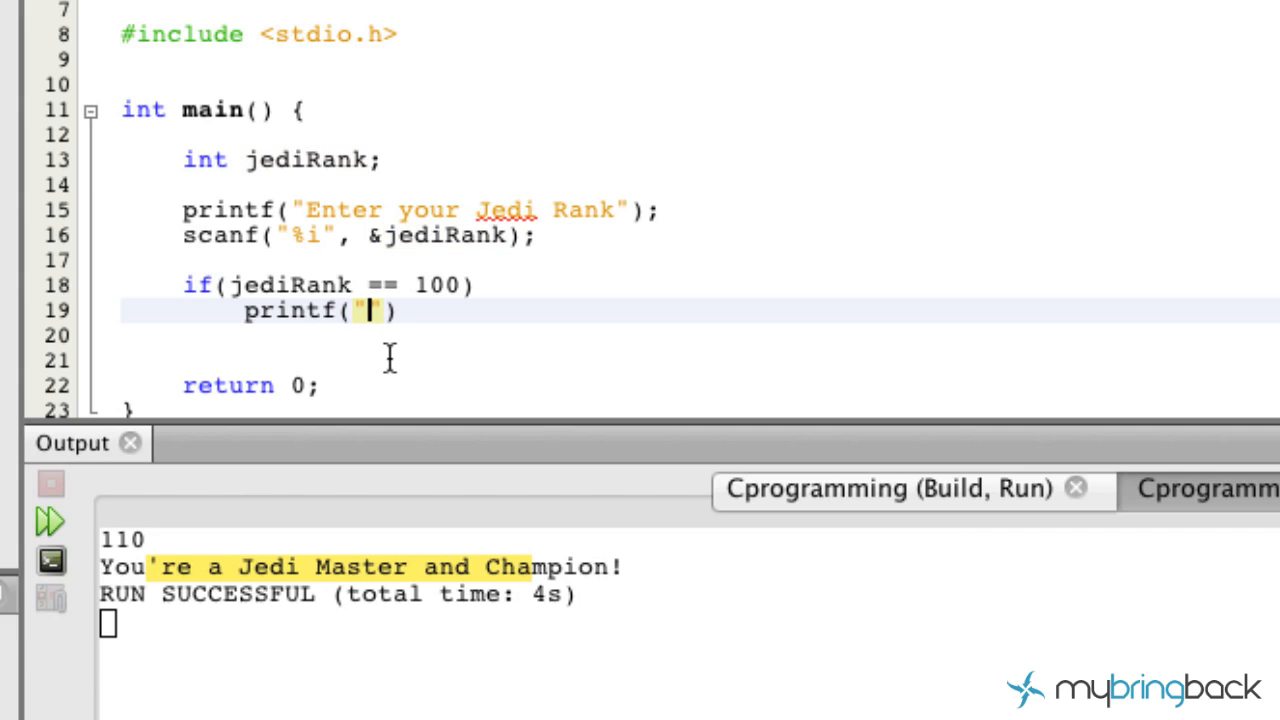
{"action": "type", "text": "You have achieved j"}
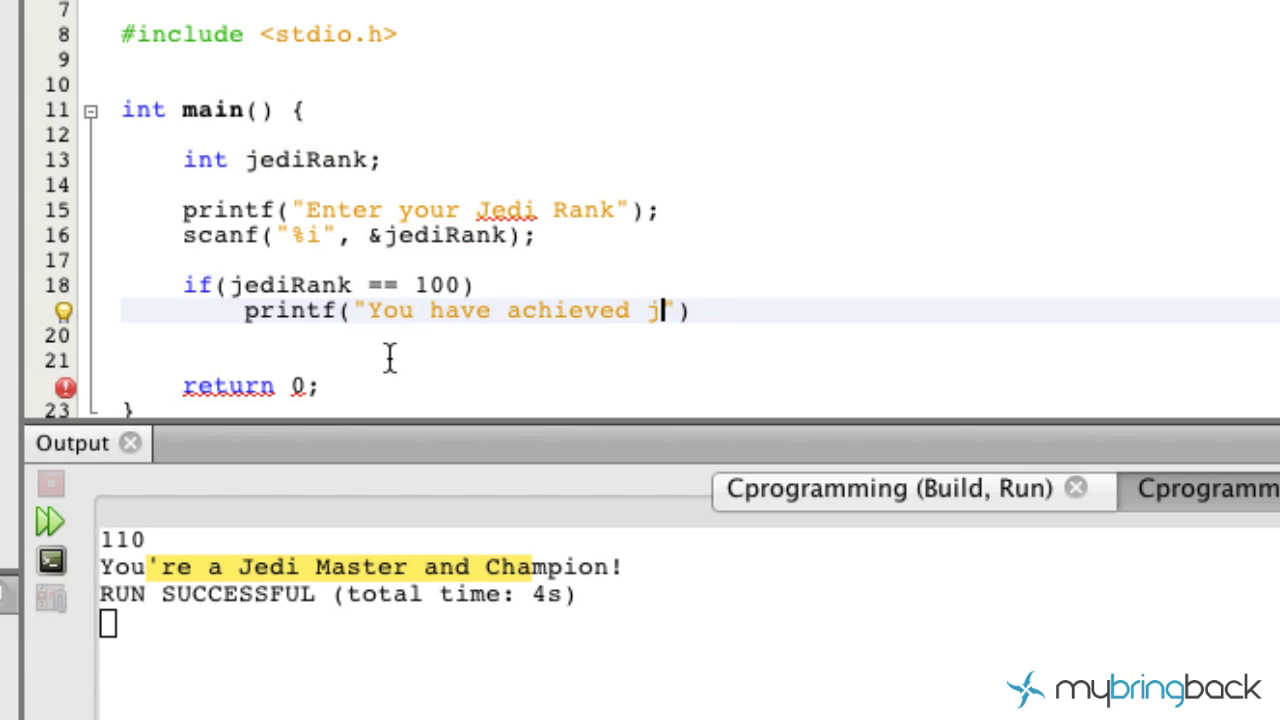
{"action": "type", "text": "e"}
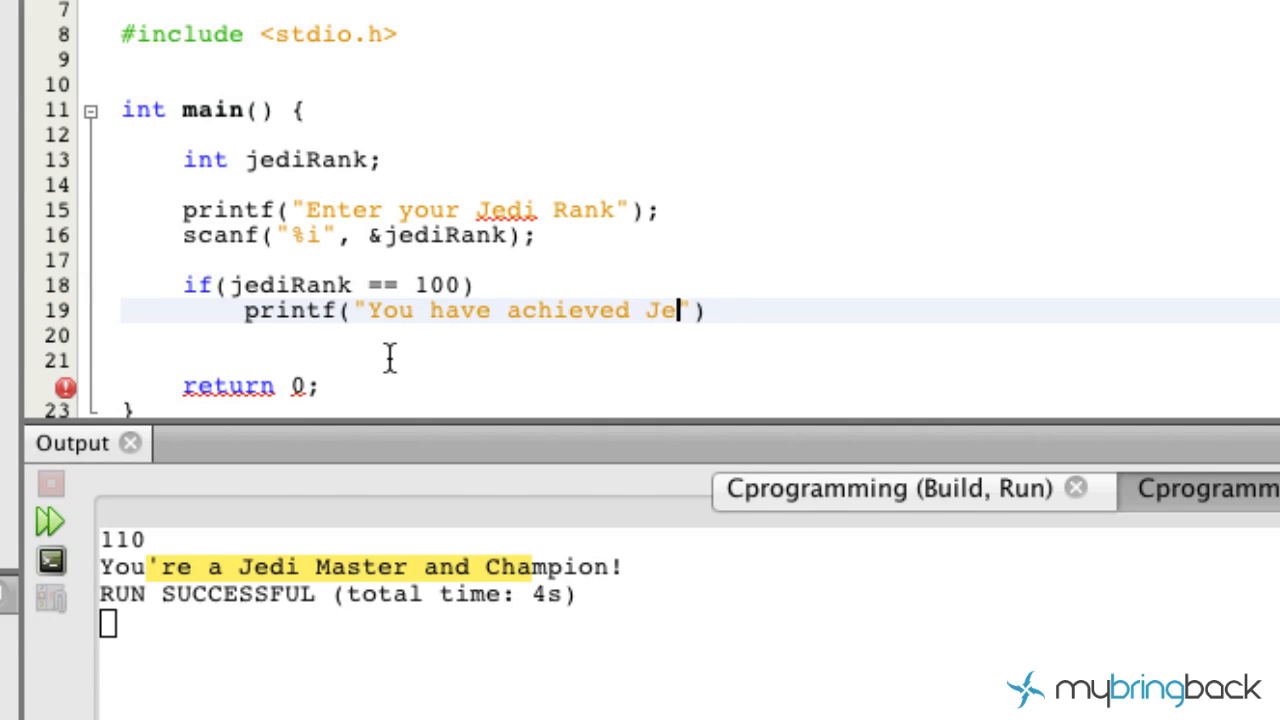
{"action": "type", "text": "di Master stt"}
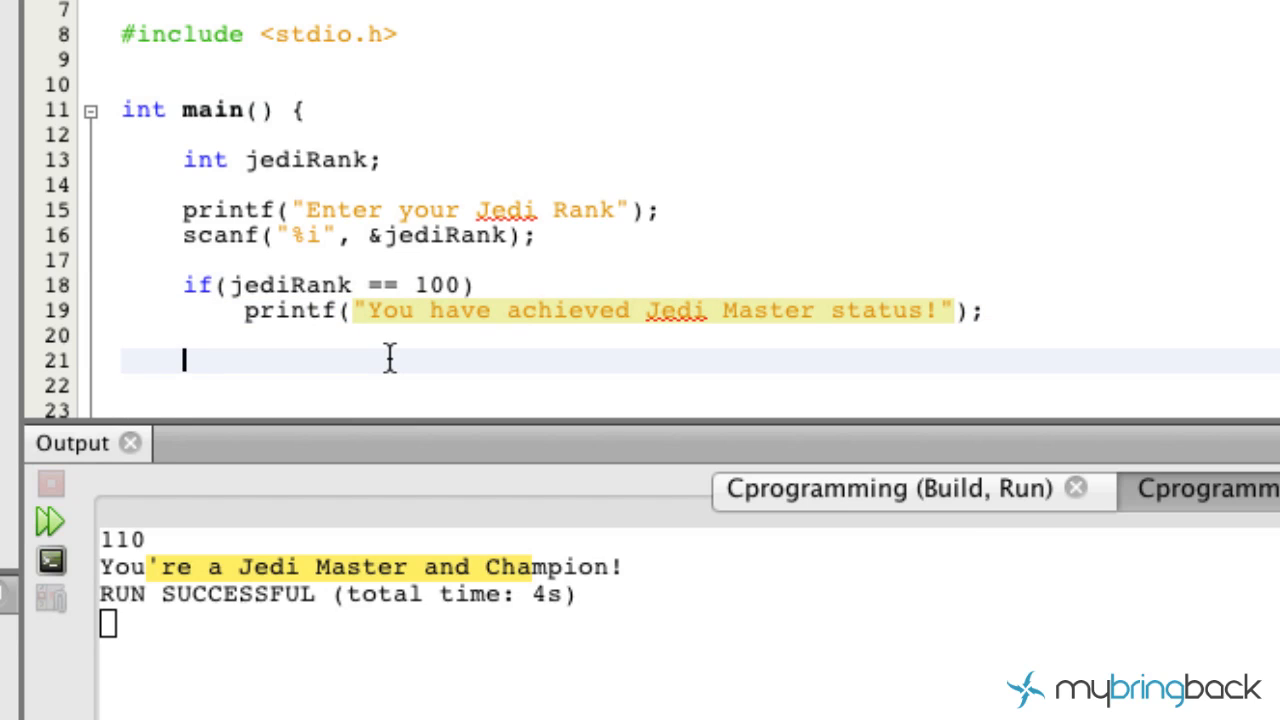
{"action": "mouse_move", "coordinate": [338, 296]}
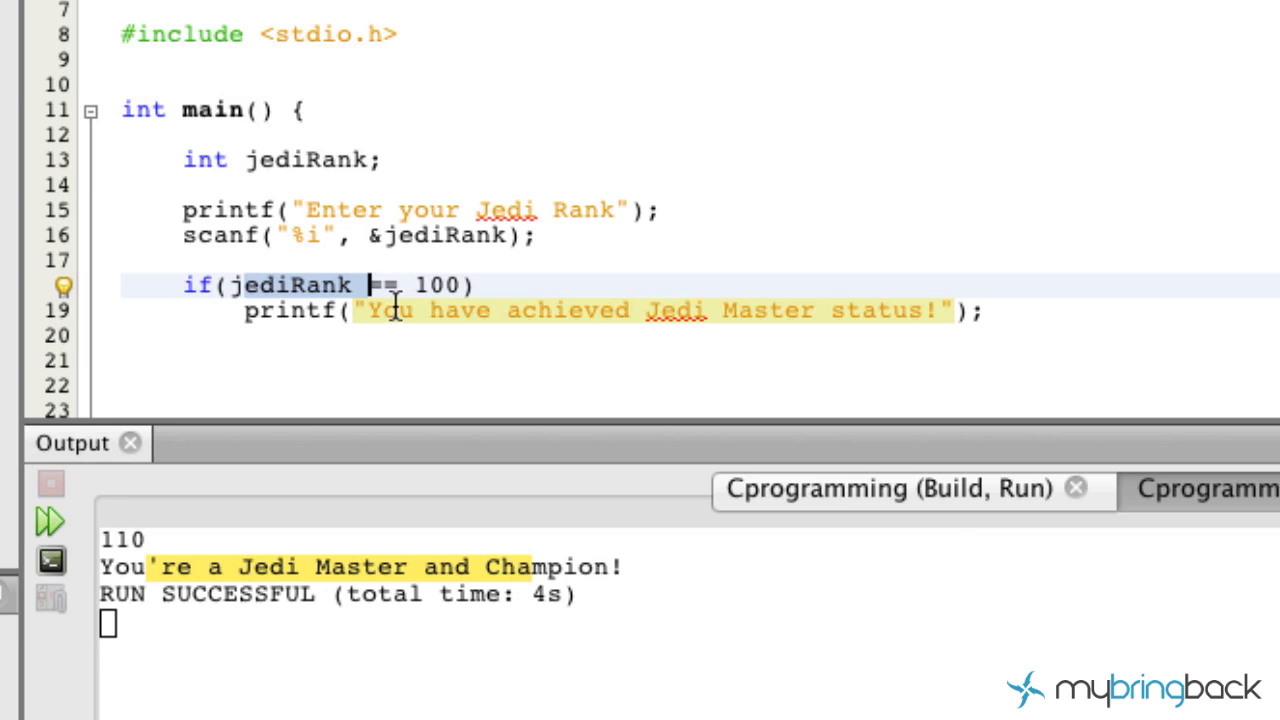
- Run the project and enter a rank in the Output console to test the Jedi Master message
{"action": "scroll", "scroll_direction": "down", "scroll_amount": 3}
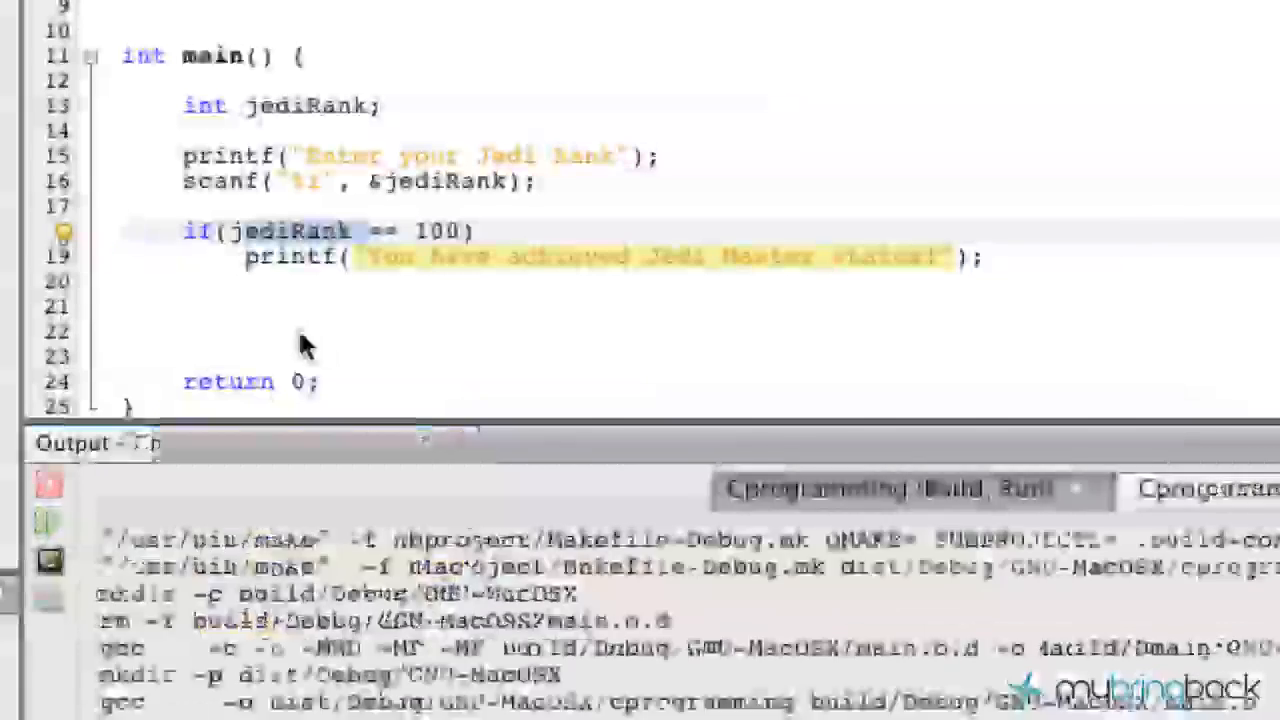
{"action": "left_click", "coordinate": [50, 520]}
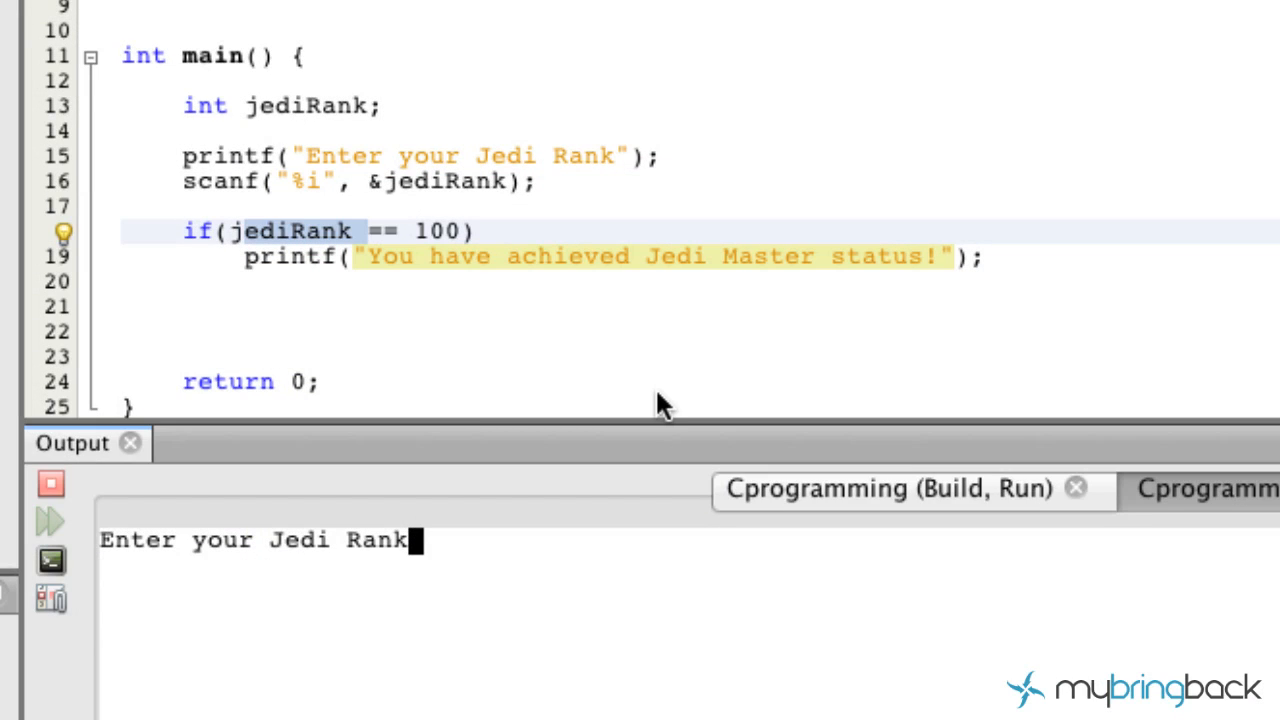
{"action": "type", "text": "90"}
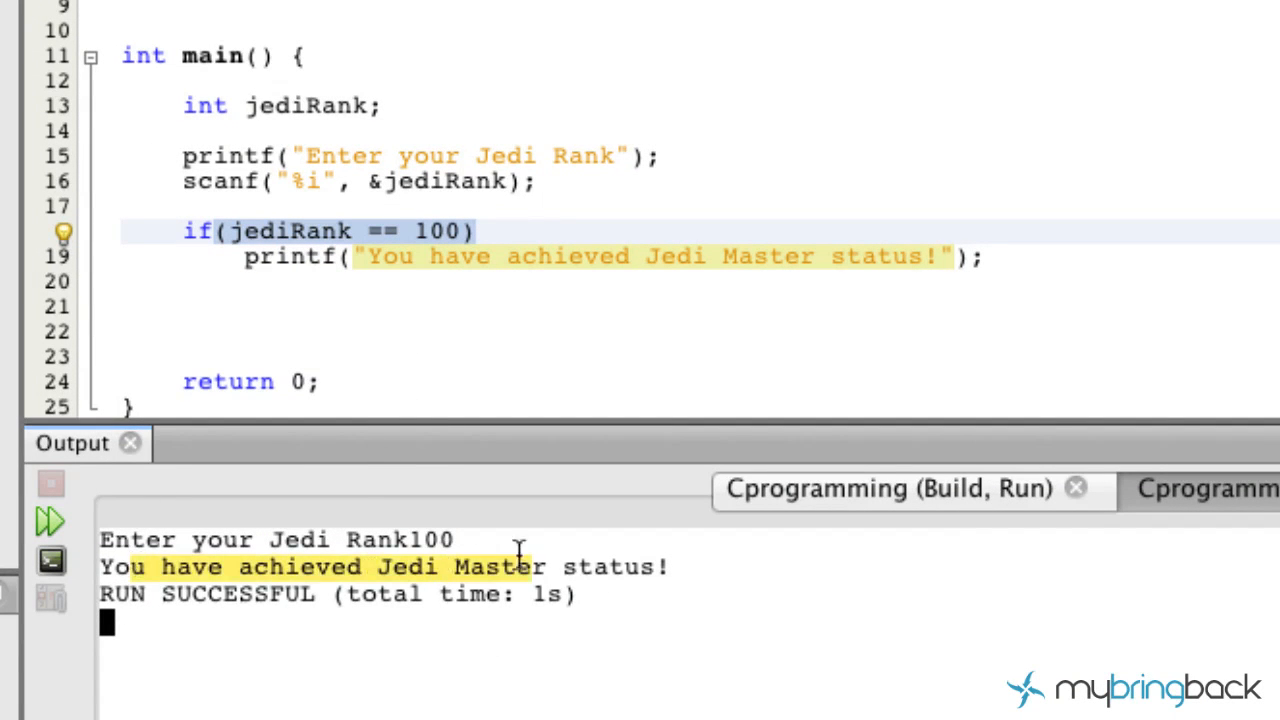
{"action": "mouse_move", "coordinate": [512, 680]}
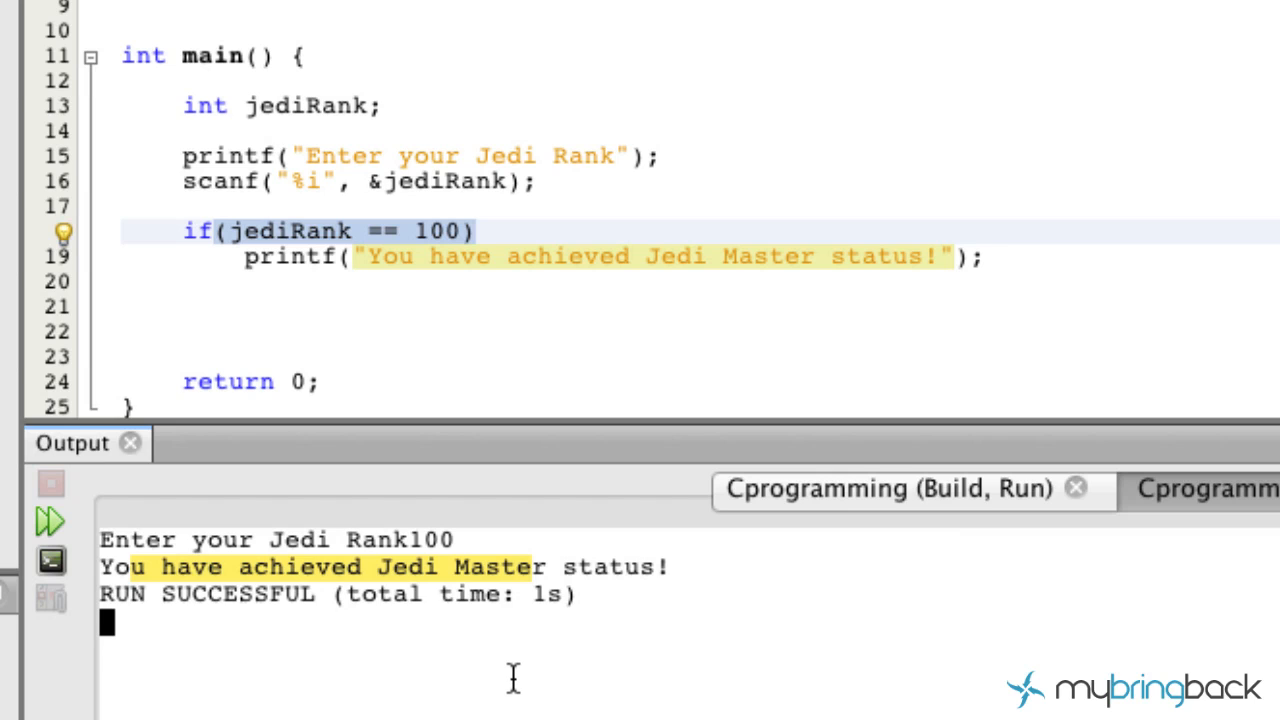
{"action": "mouse_move", "coordinate": [302, 292]}
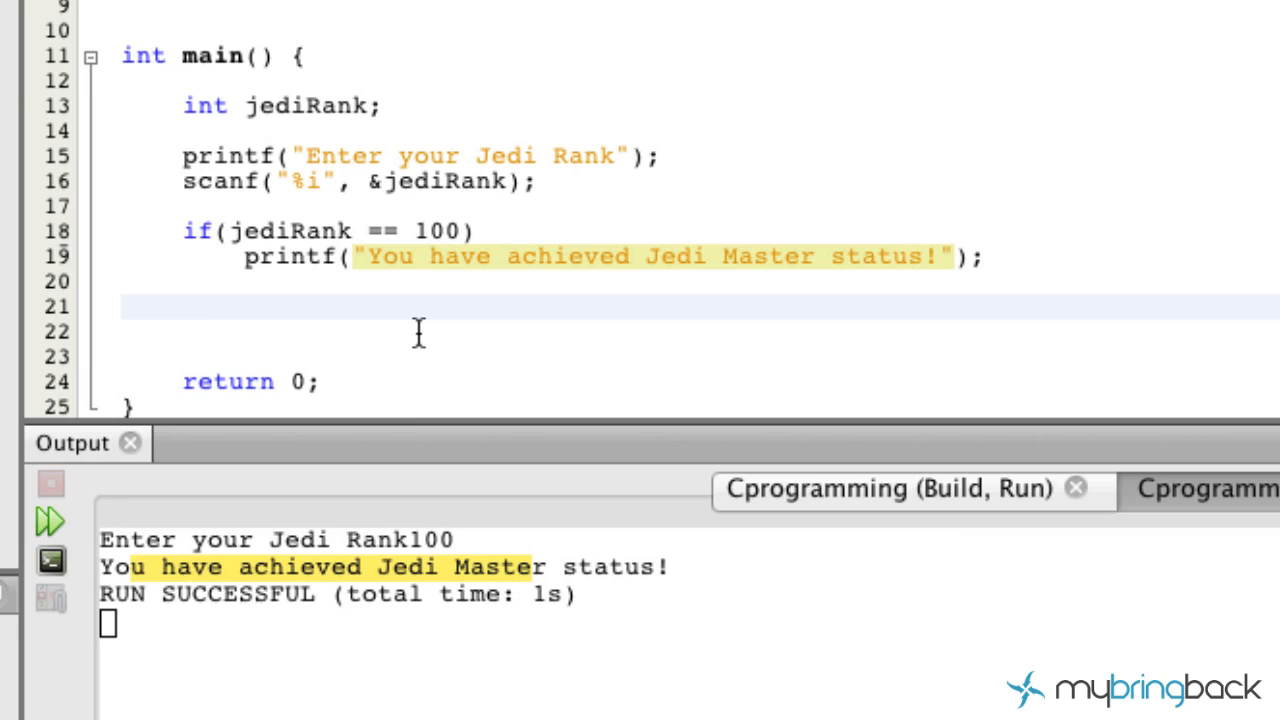
- Add a second if with condition jediRank > 100
{"action": "type", "text": "if(jedi"}
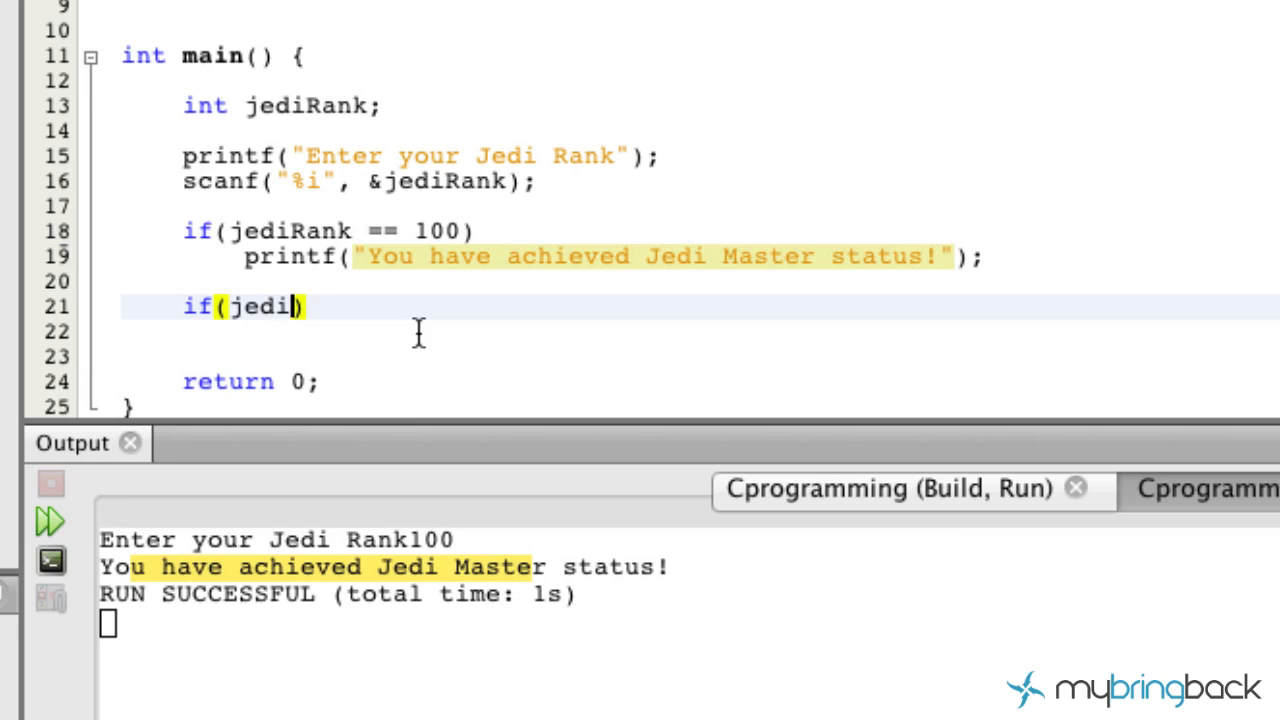
{"action": "type", "text": "Rank"}
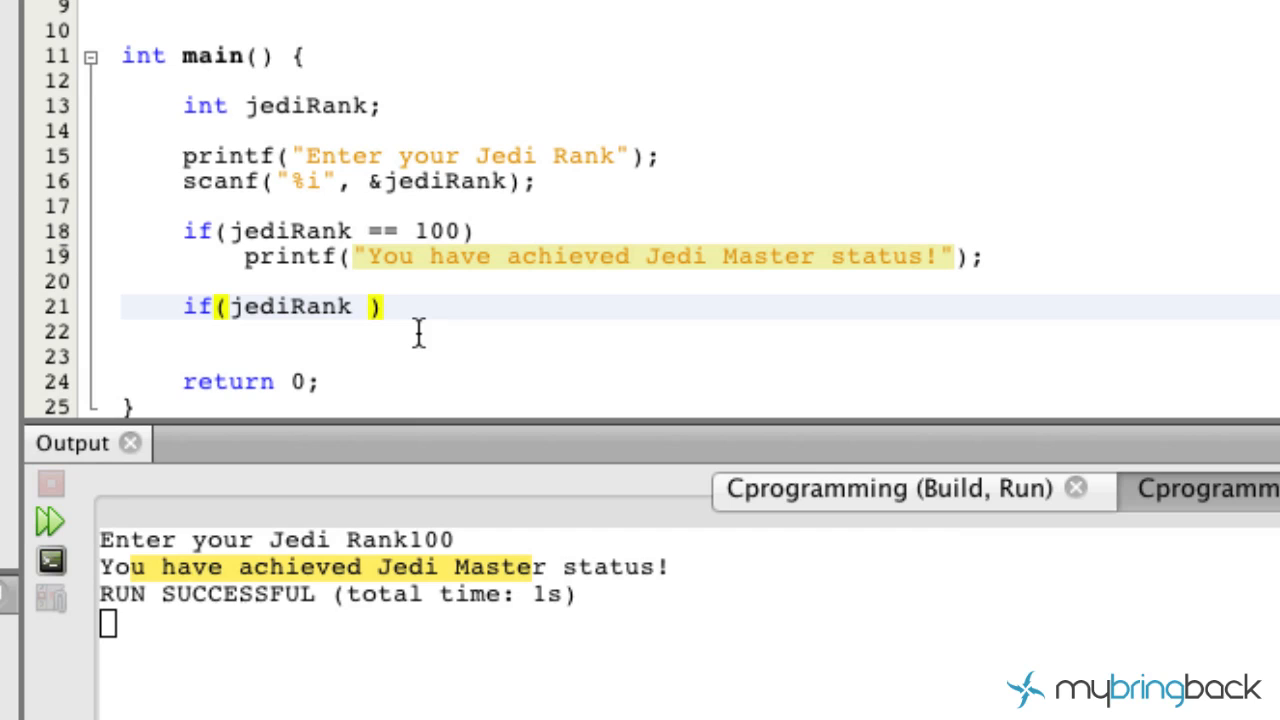
{"action": "type", "text": ">"}
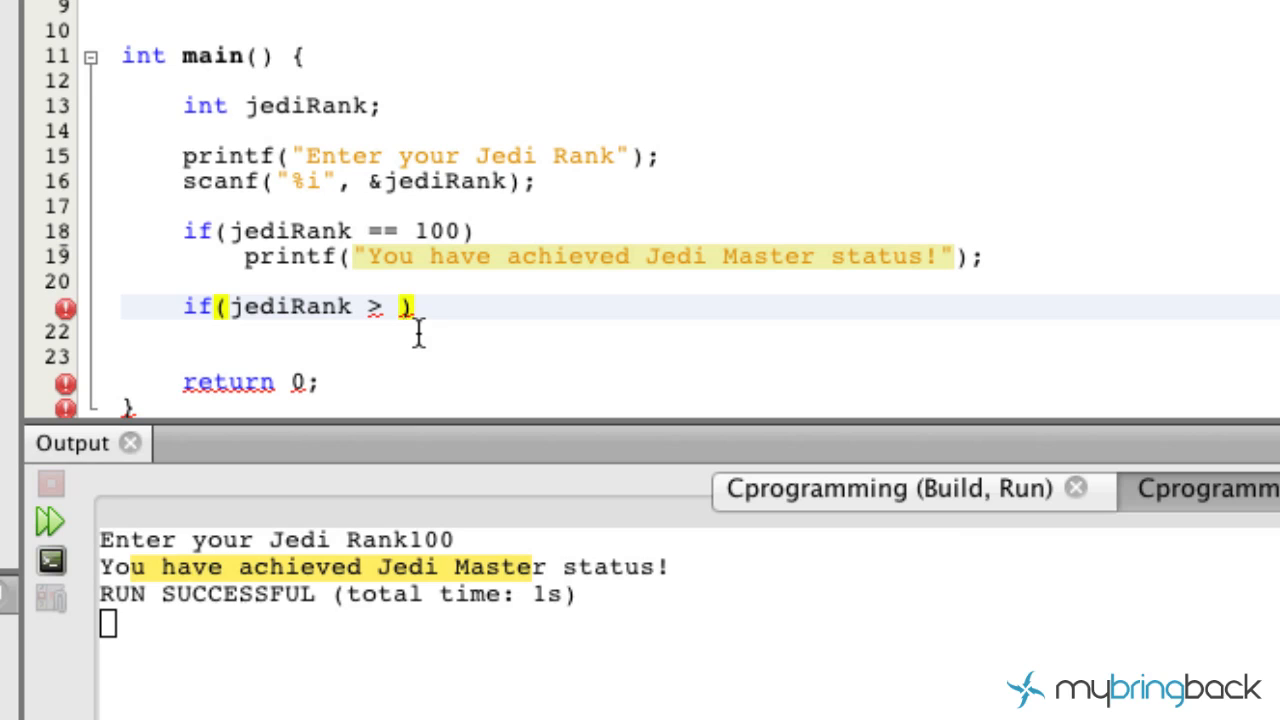
{"action": "type", "text": "100"}
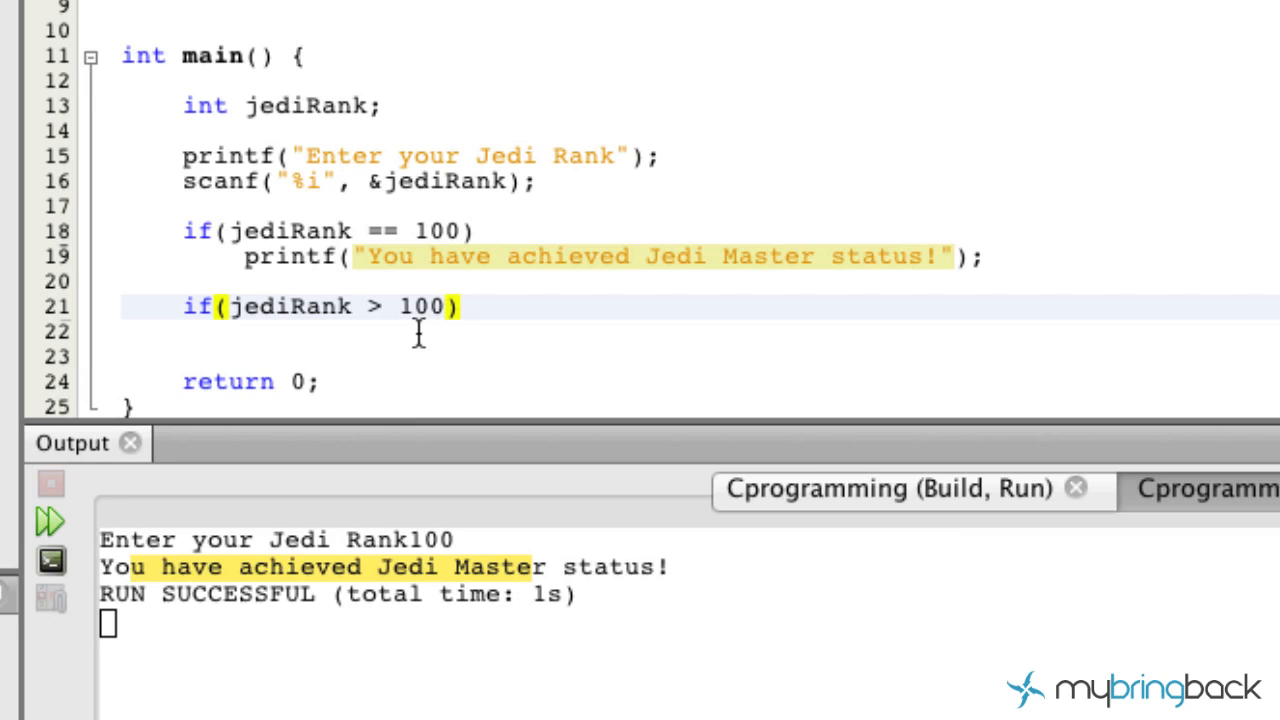
{"action": "left_click", "coordinate": [462, 306]}
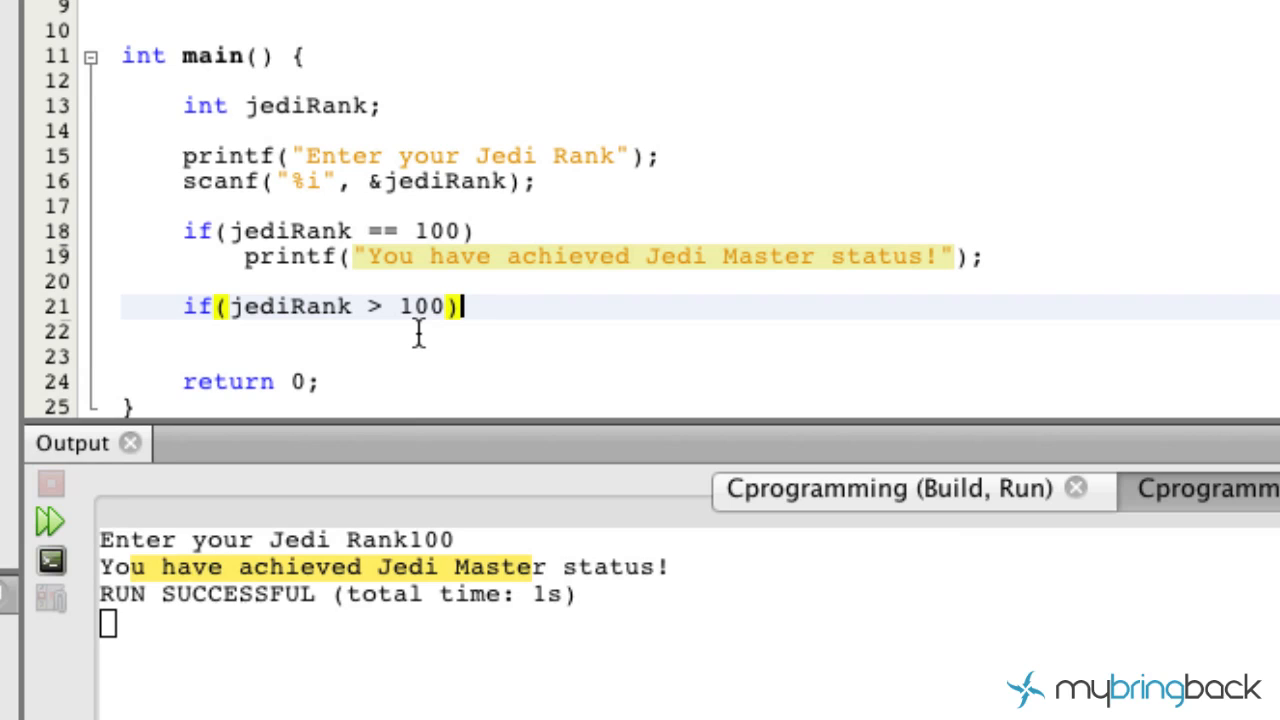
- Under it, add printf("You are one awesome Jedi Master"); and start a build
{"action": "type", "text": "printe"}
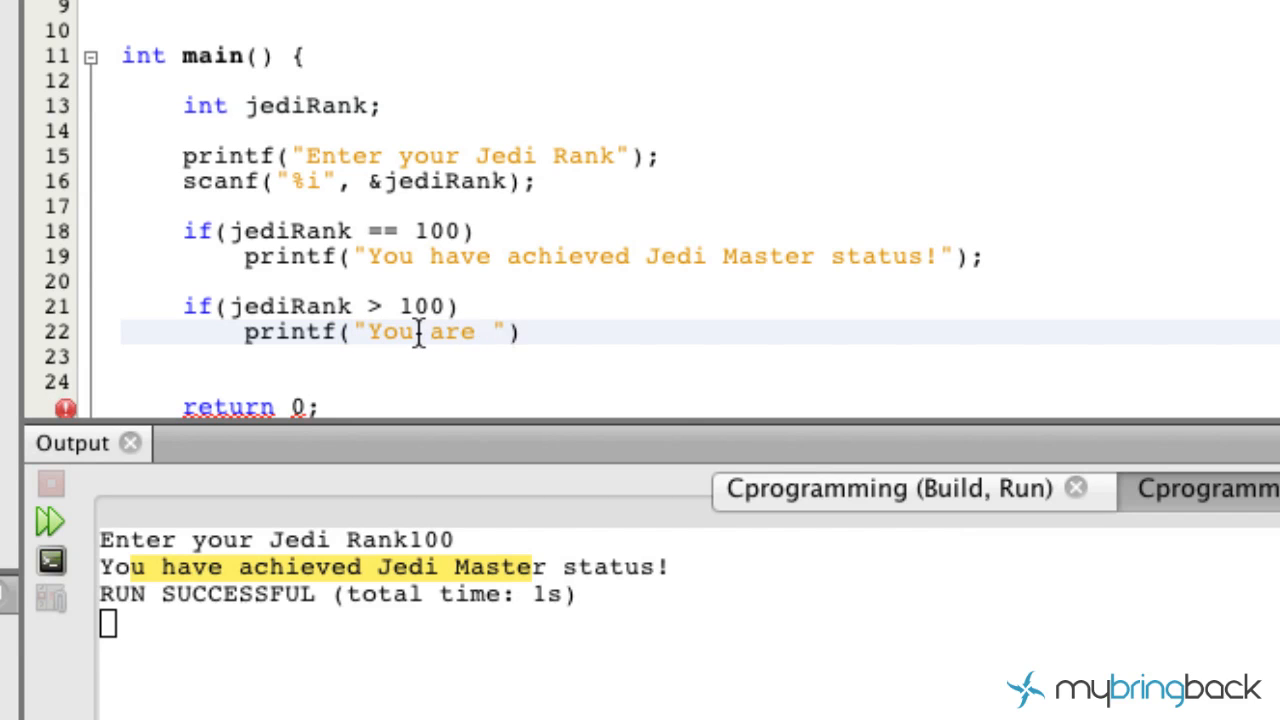
{"action": "type", "text": "awesome"}
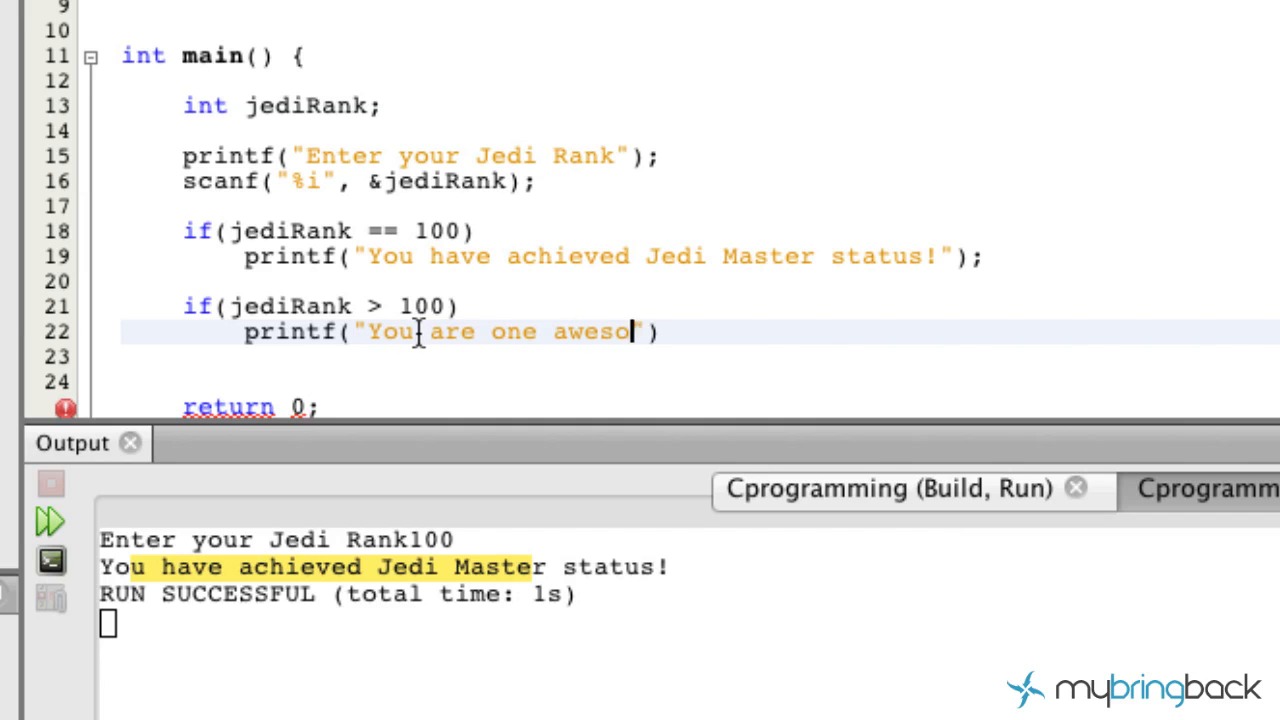
{"action": "type", "text": "me Jedi Master"}
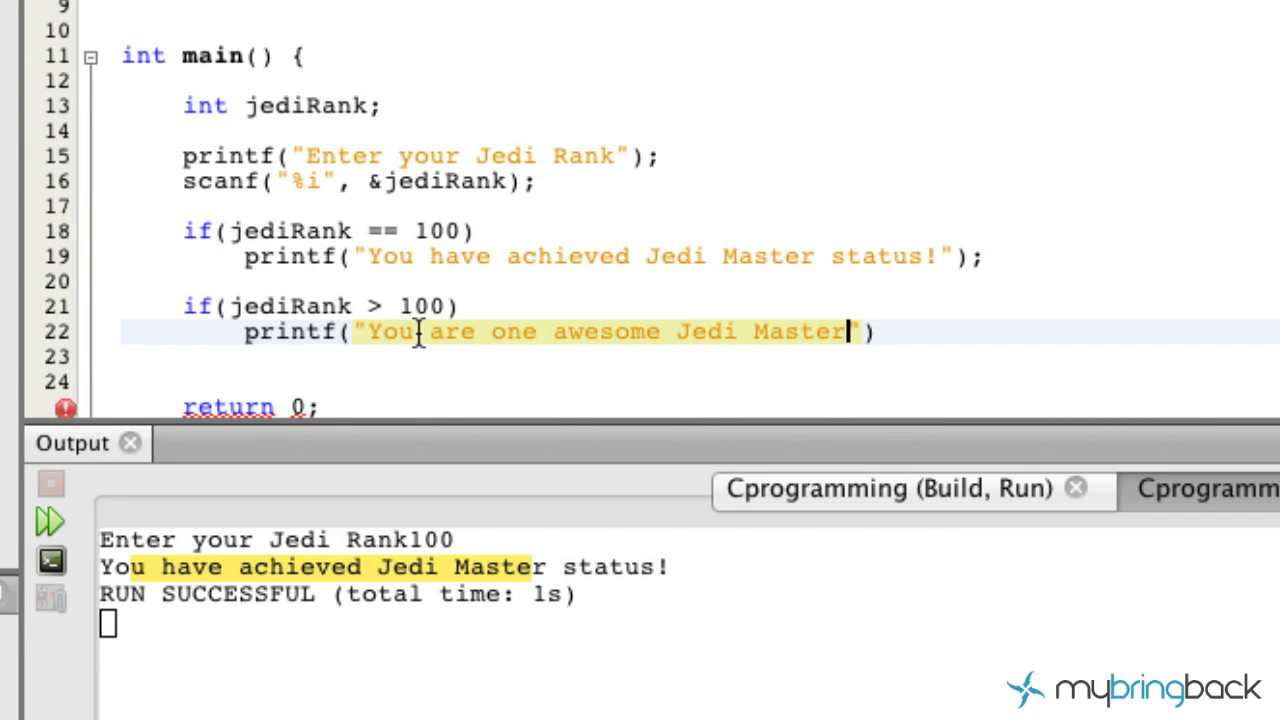
{"action": "type", "text": ";"}
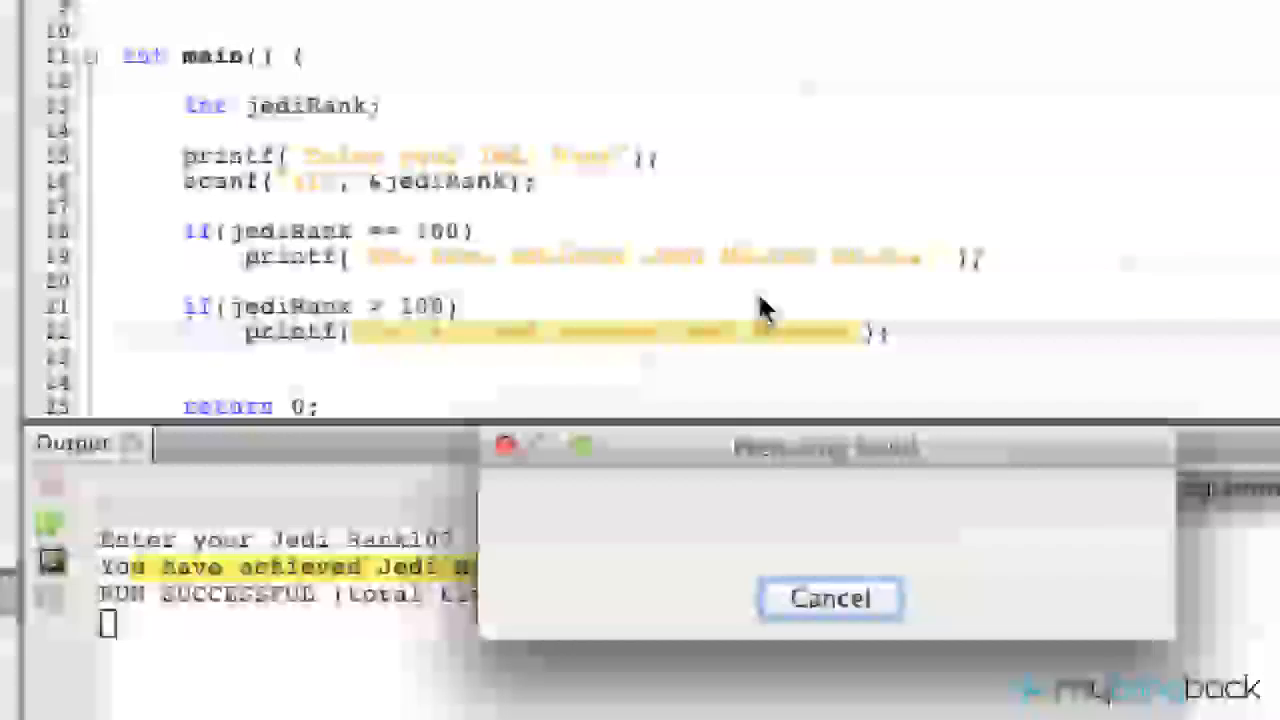
- Enter a rank above 100 in the Output console to see the awesome Jedi Master message, then return to the editor
{"action": "left_click", "coordinate": [828, 598]}
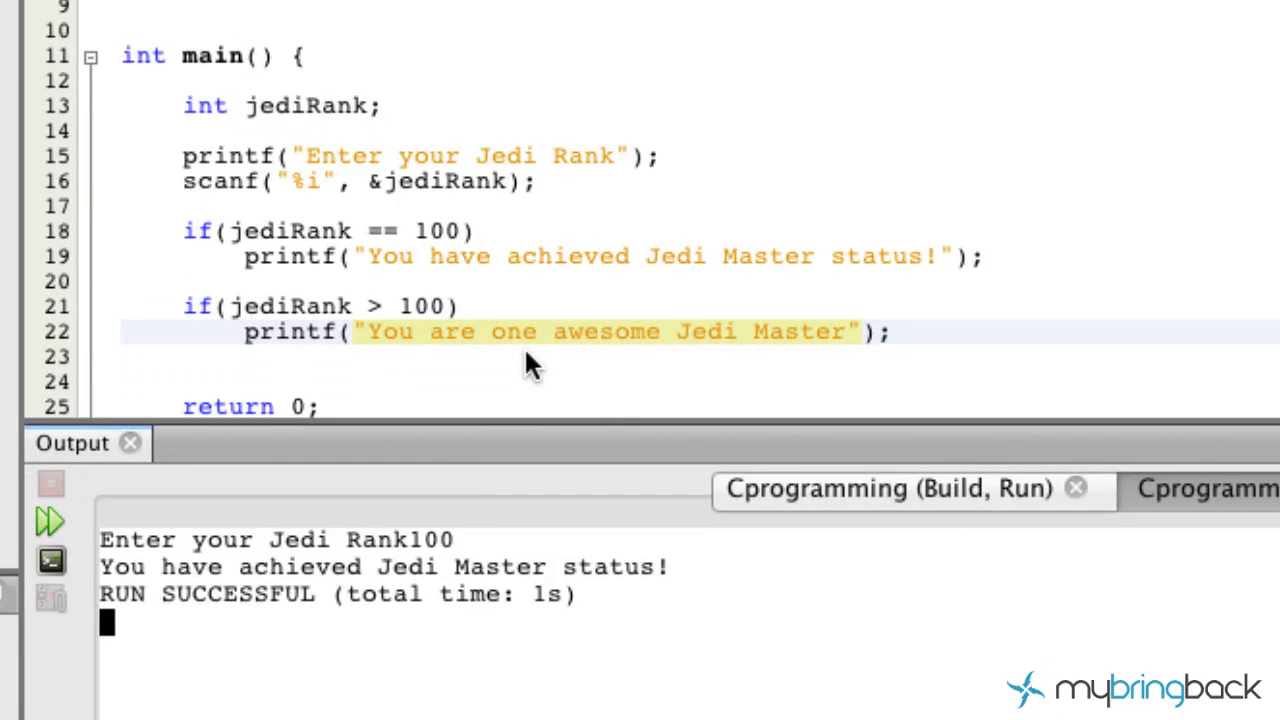
{"action": "mouse_move", "coordinate": [630, 616]}
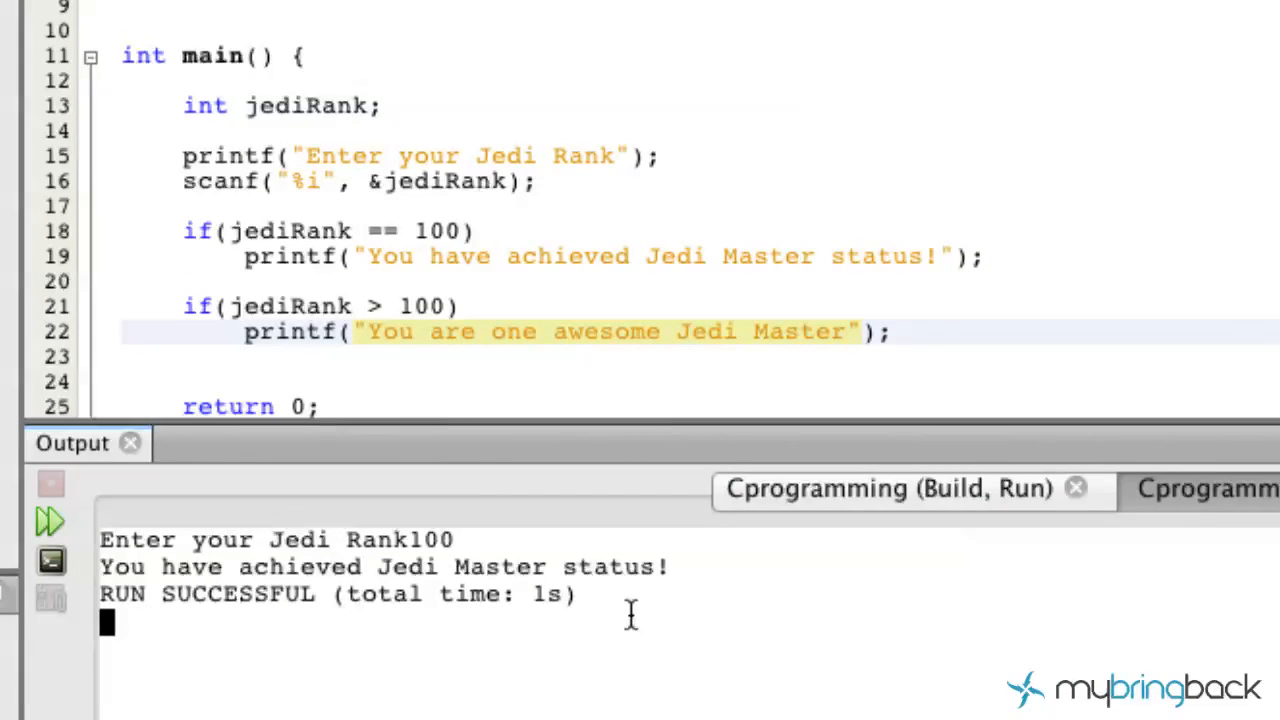
{"action": "type", "text": "101"}
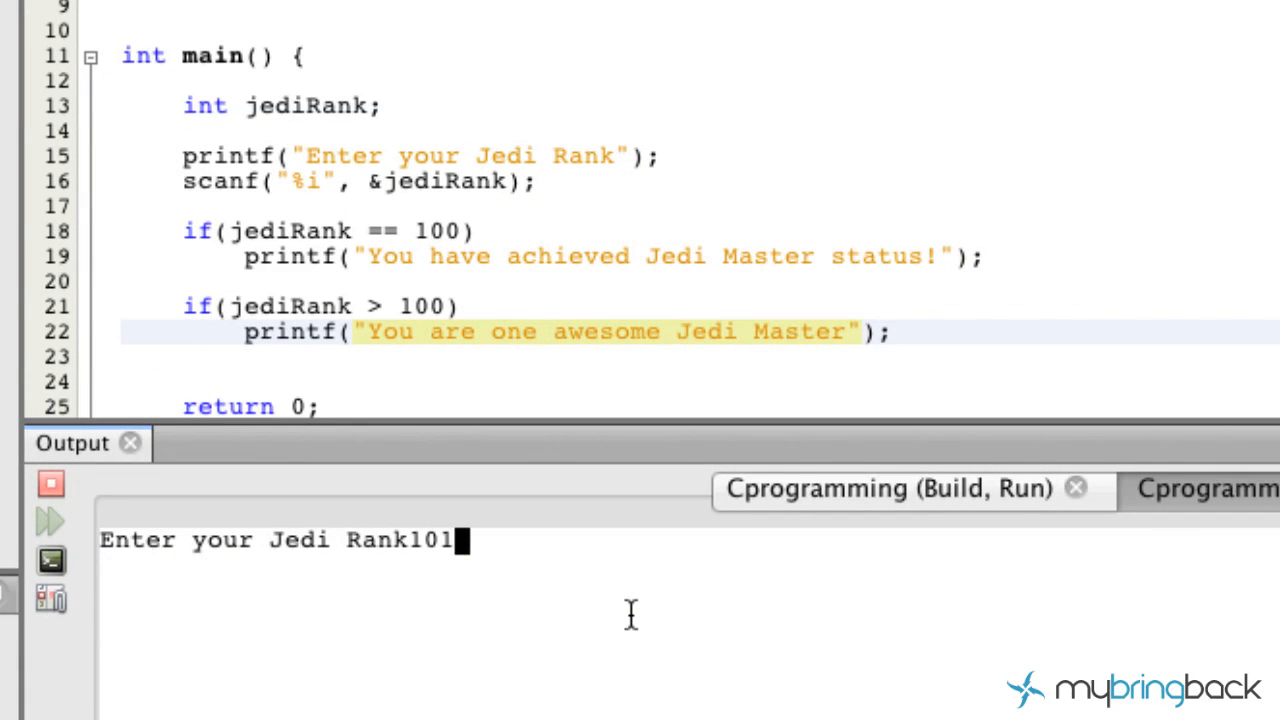
{"action": "type", "text": "500"}
{"action": "key", "text": "Return"}
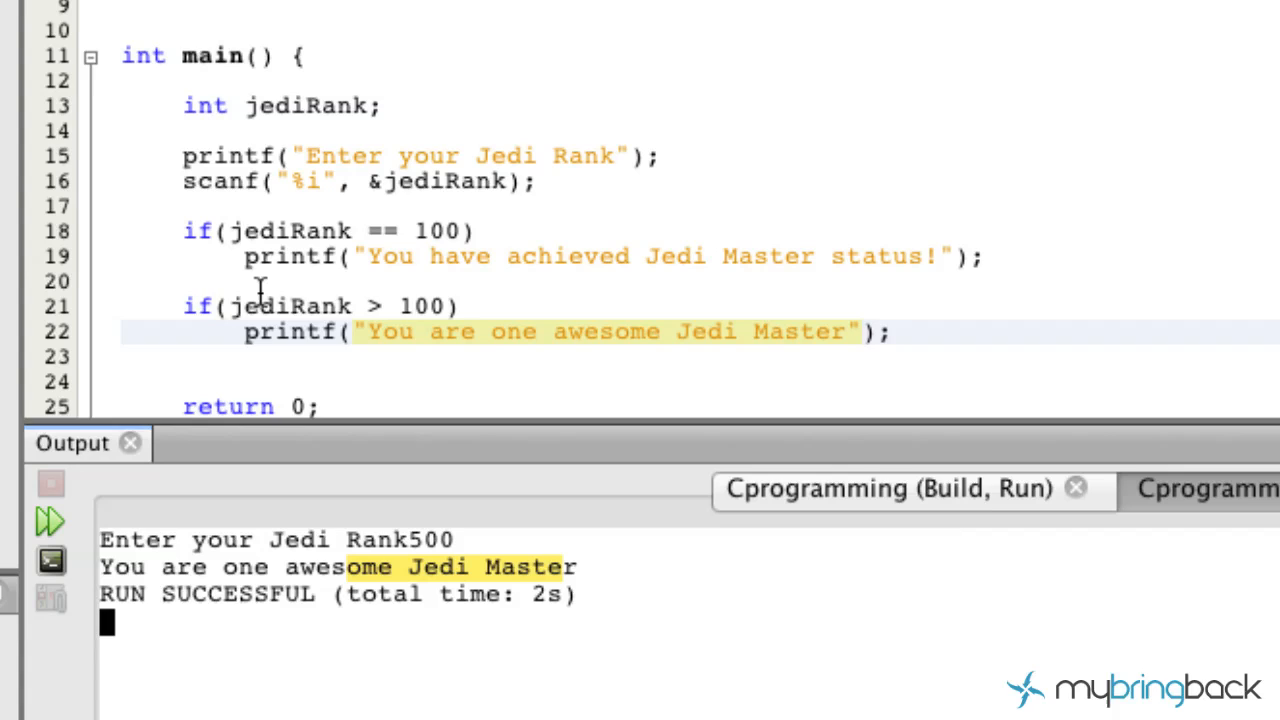
{"action": "left_click", "coordinate": [352, 306]}
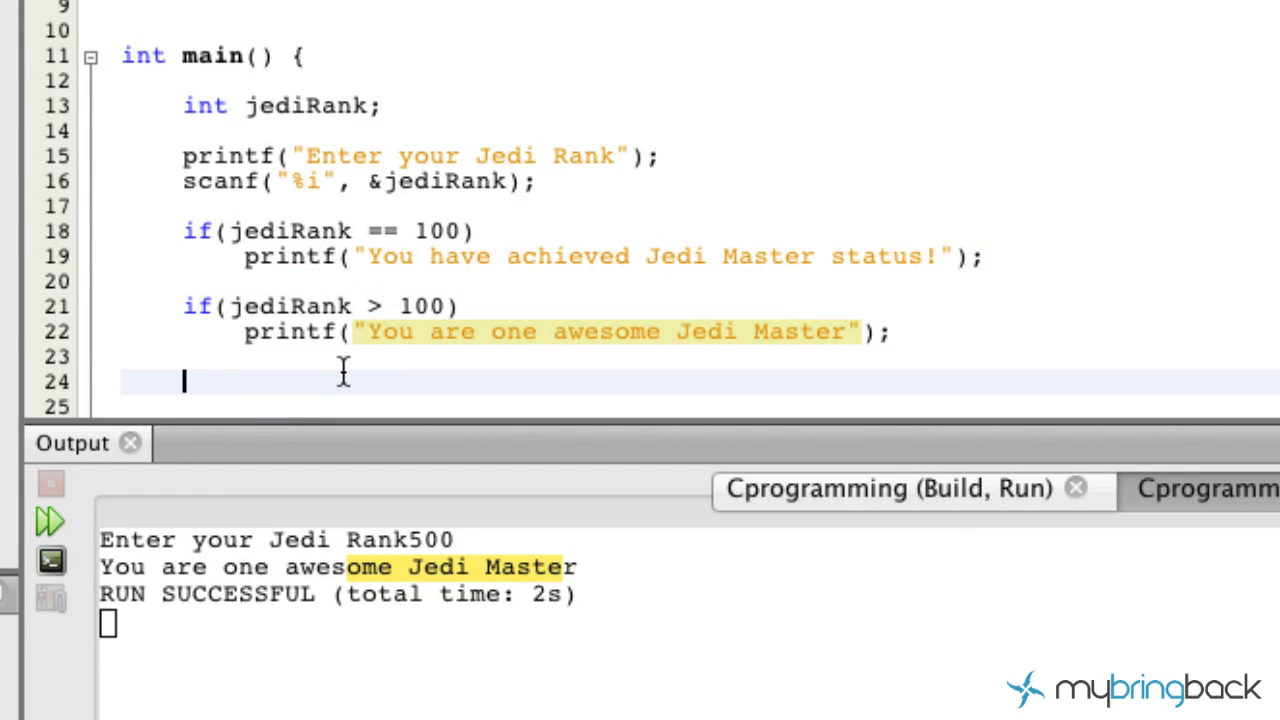
- Add a third if with condition jediRank < 100
{"action": "type", "text": "if("}
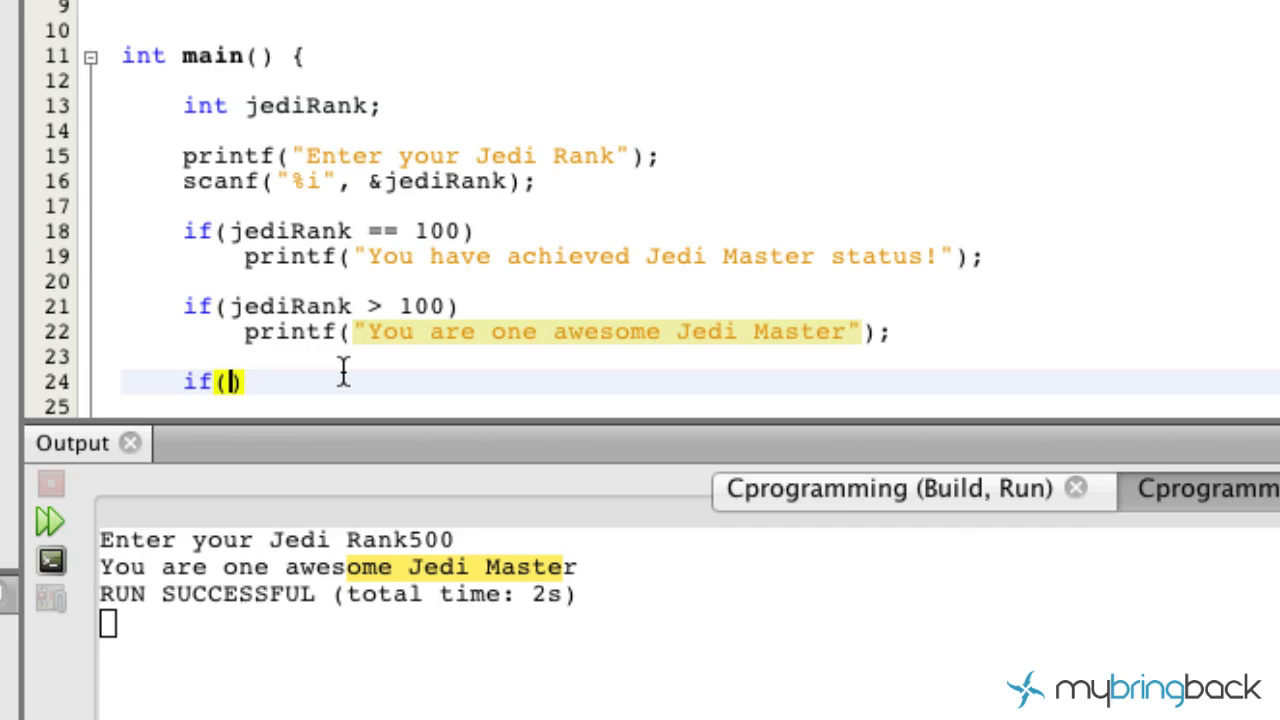
{"action": "type", "text": "jediRank"}
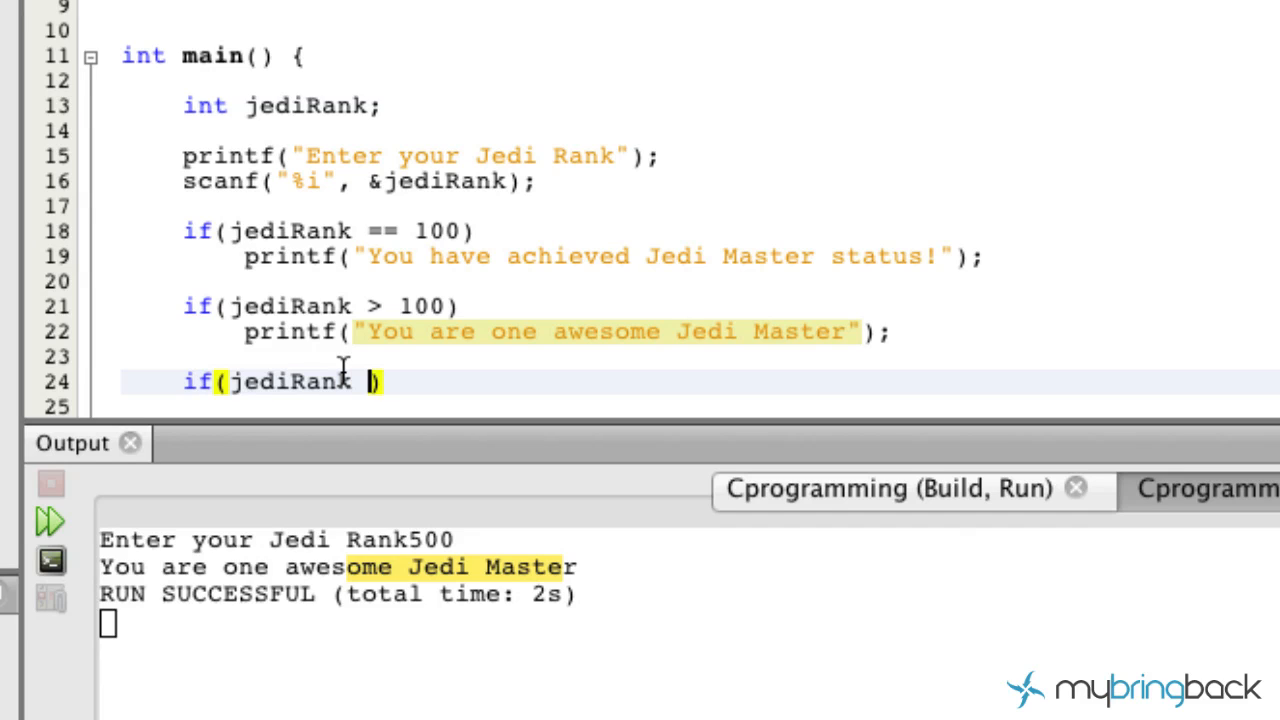
{"action": "type", "text": "<"}
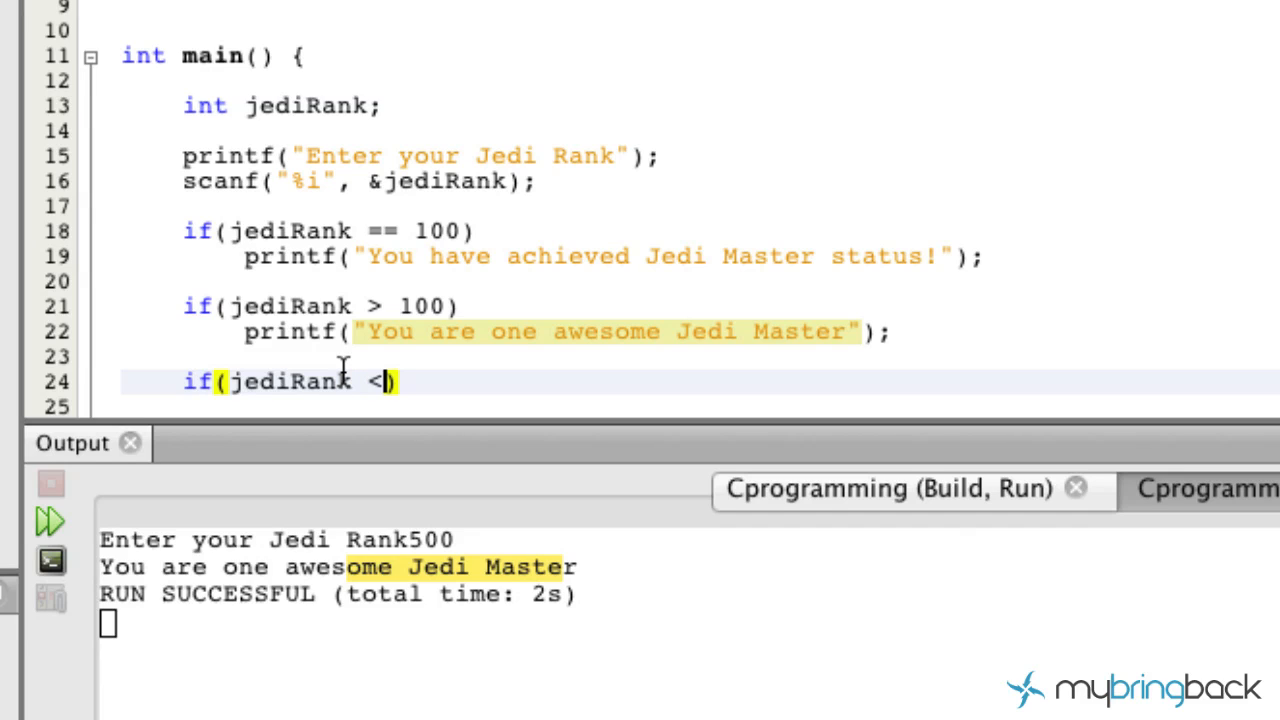
{"action": "type", "text": "100"}
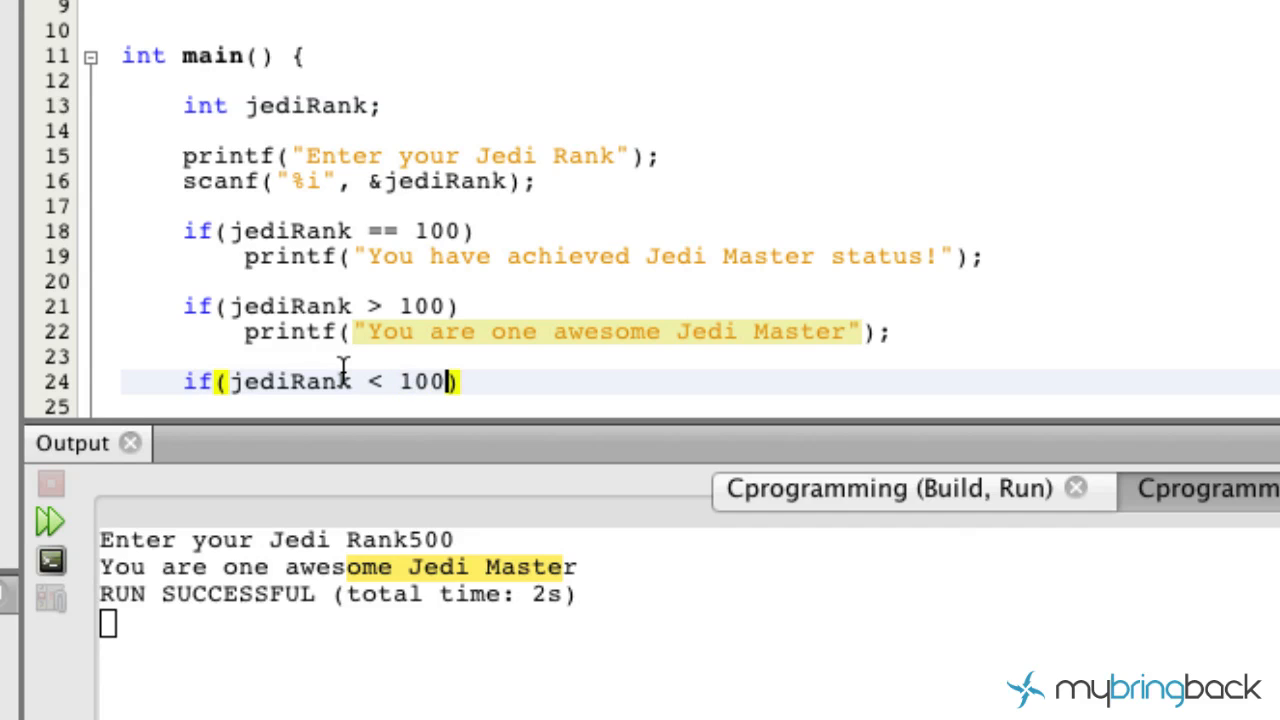
- Under it, add printf("Keep going sucker"); and run the project again
{"action": "type", "text": "printf(\""}
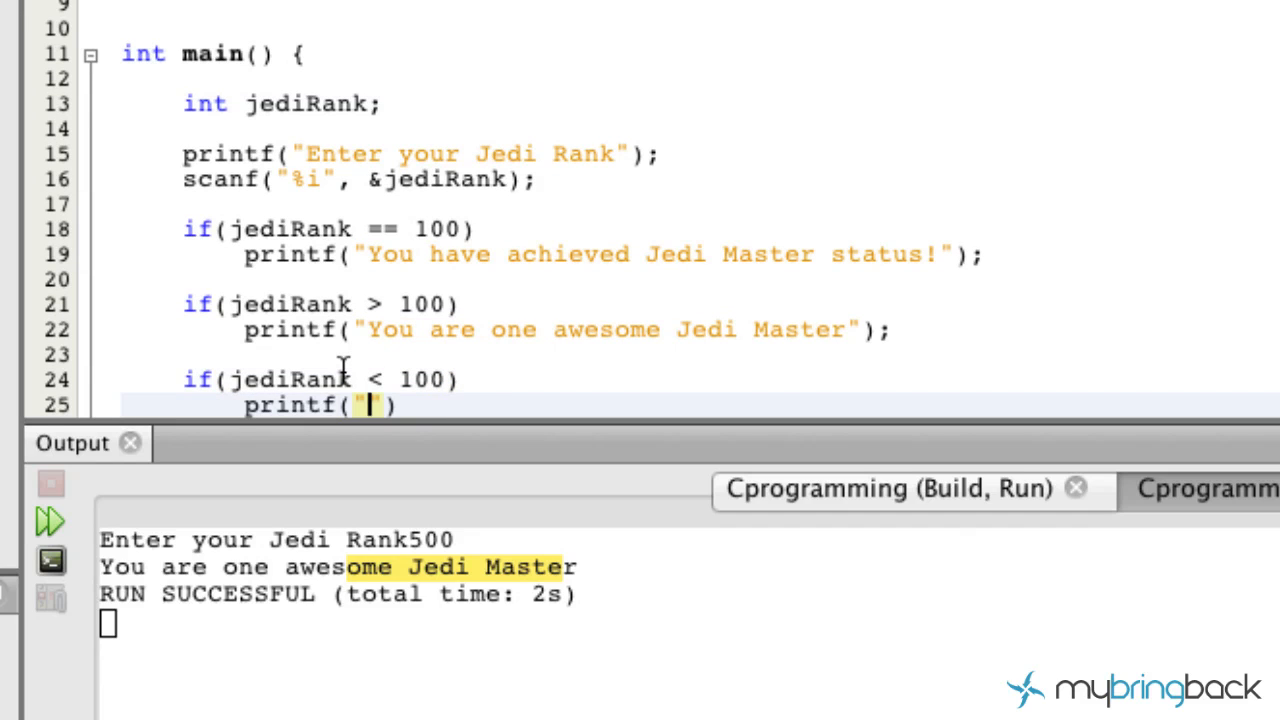
{"action": "type", "text": "K"}
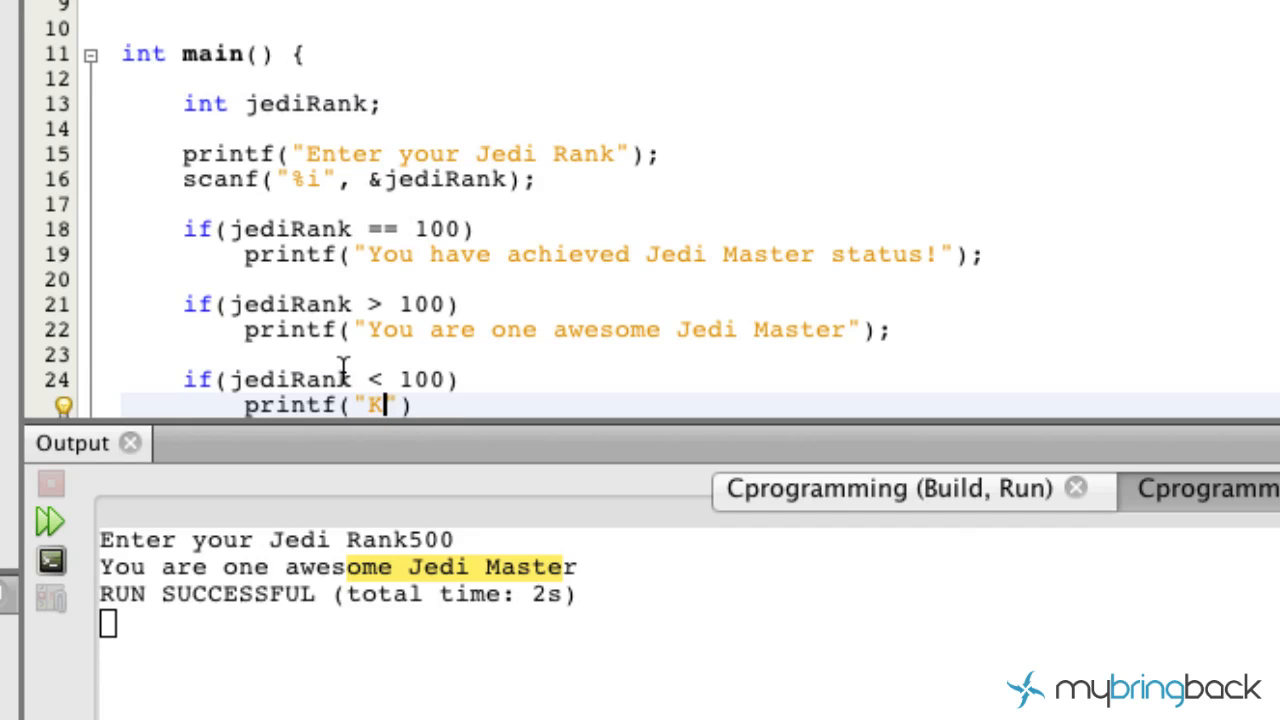
{"action": "type", "text": "eepp"}
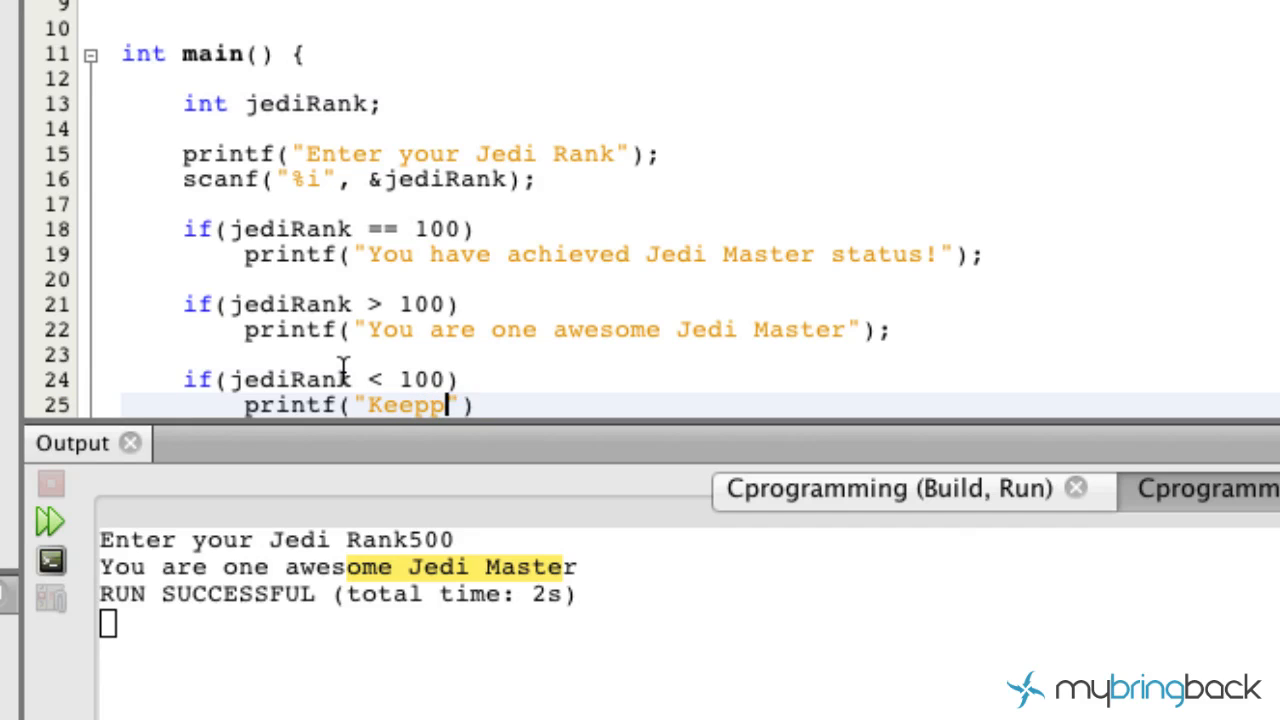
{"action": "type", "text": "going"}
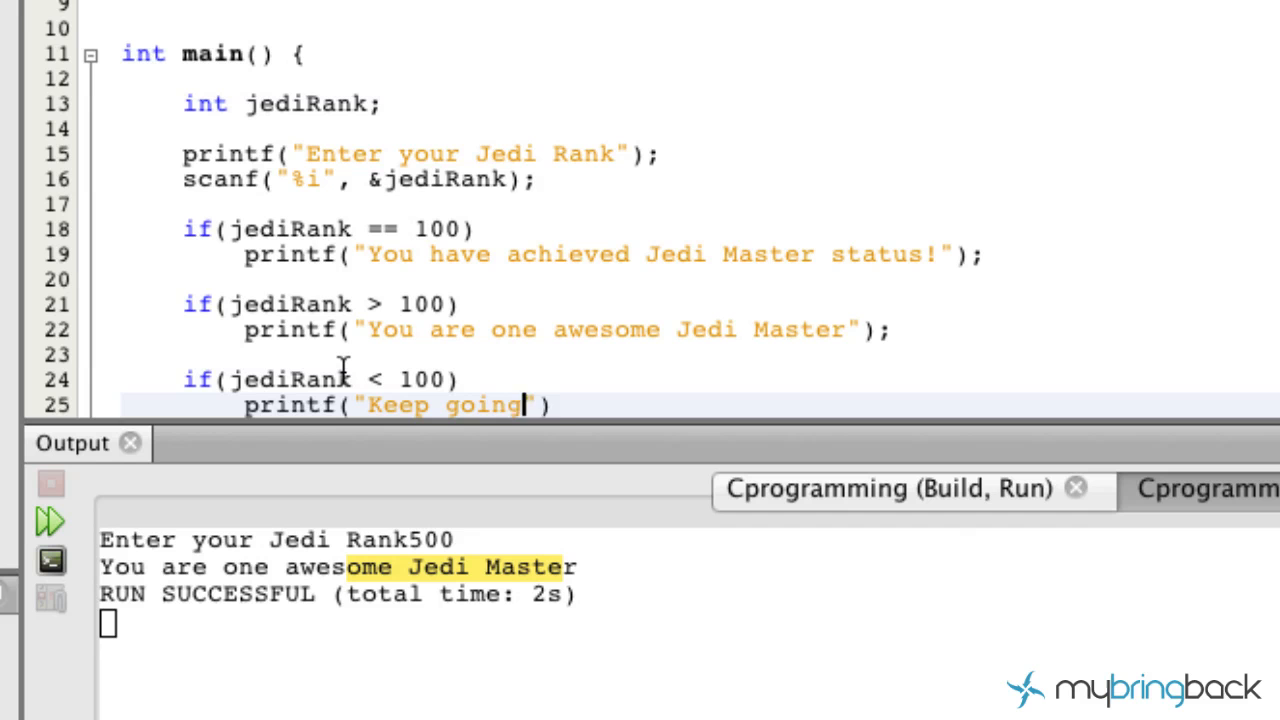
{"action": "type", "text": "sucker)"}
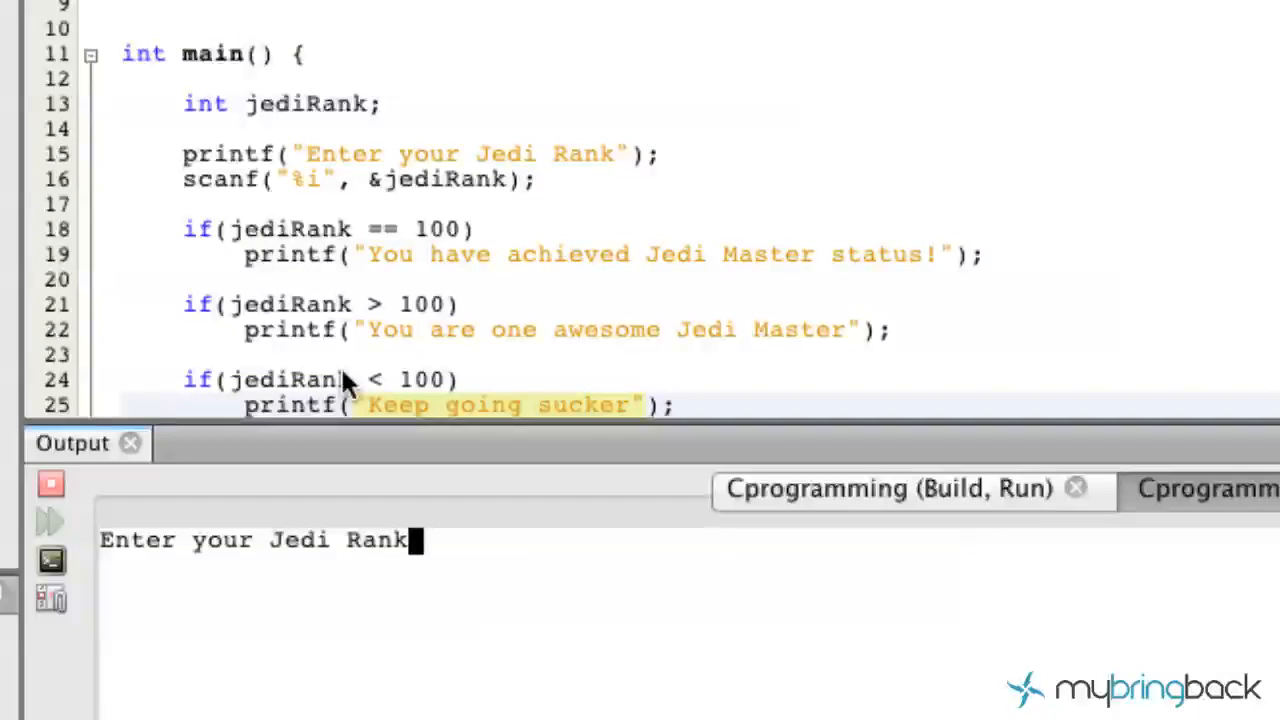
- Enter rank 1 to get "Keep going sucker", then start the program again
{"action": "type", "text": "1"}
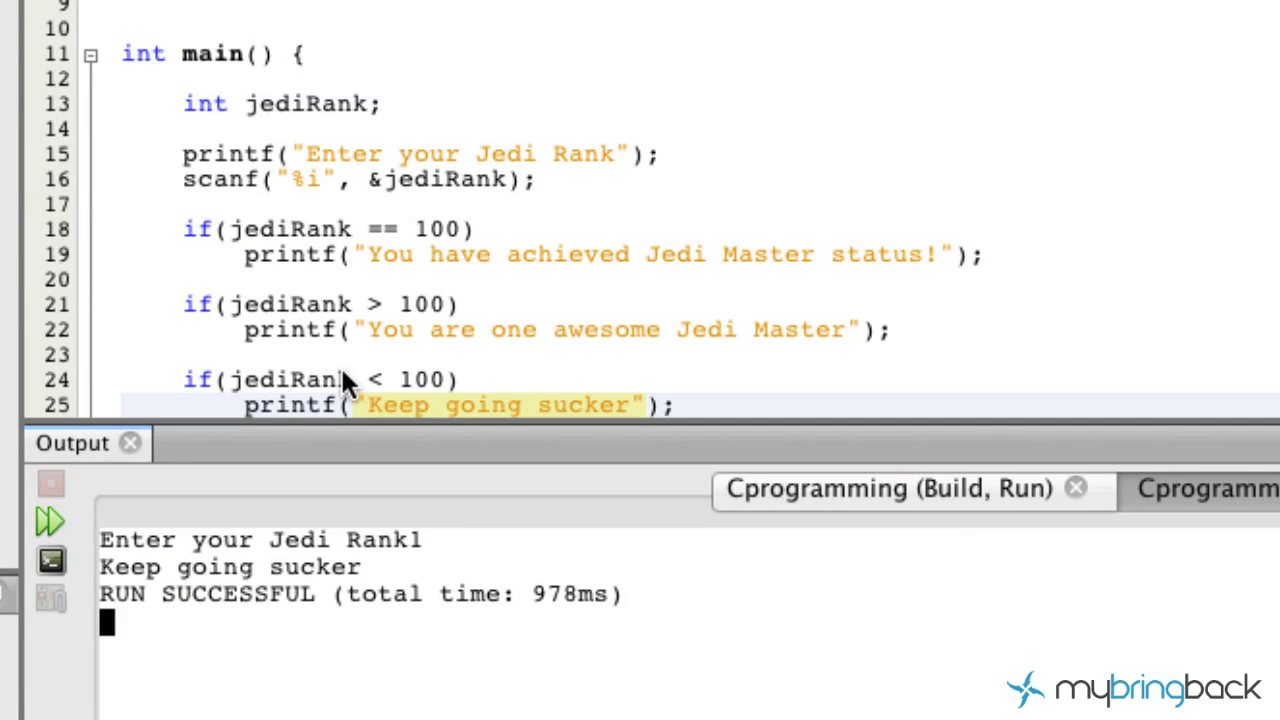
{"action": "left_click", "coordinate": [50, 520]}
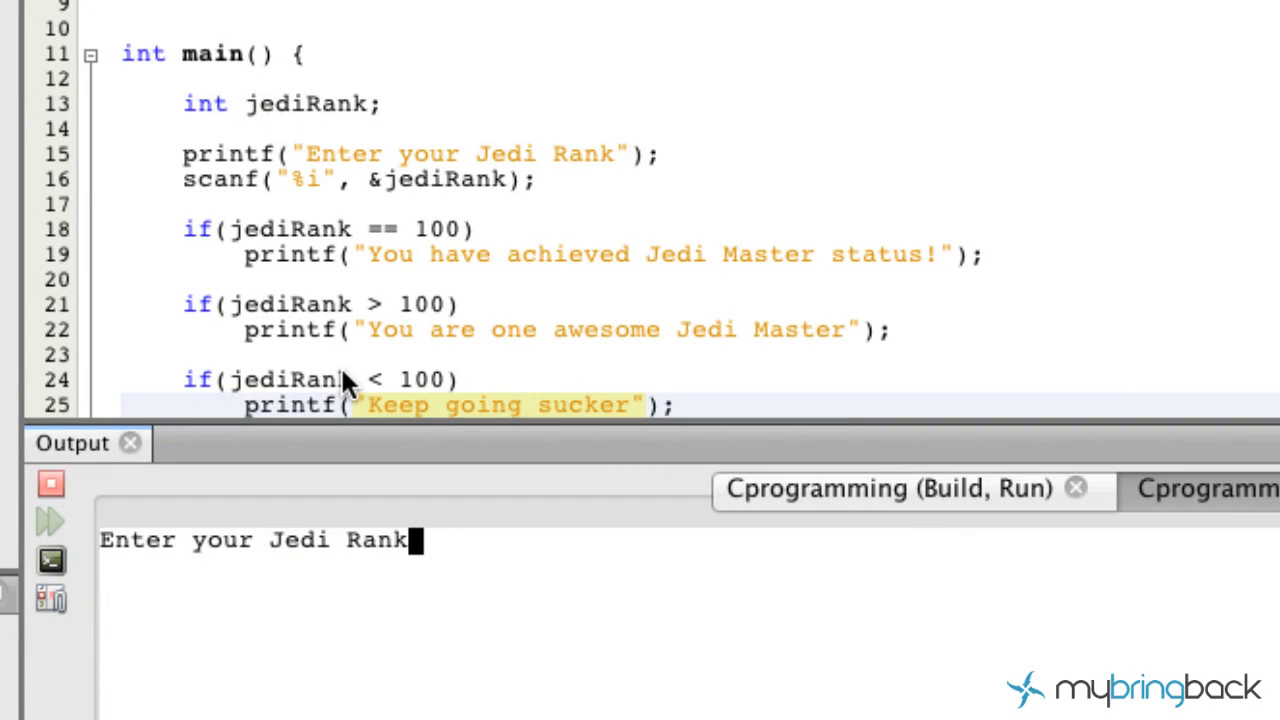
{"action": "mouse_move", "coordinate": [270, 258]}
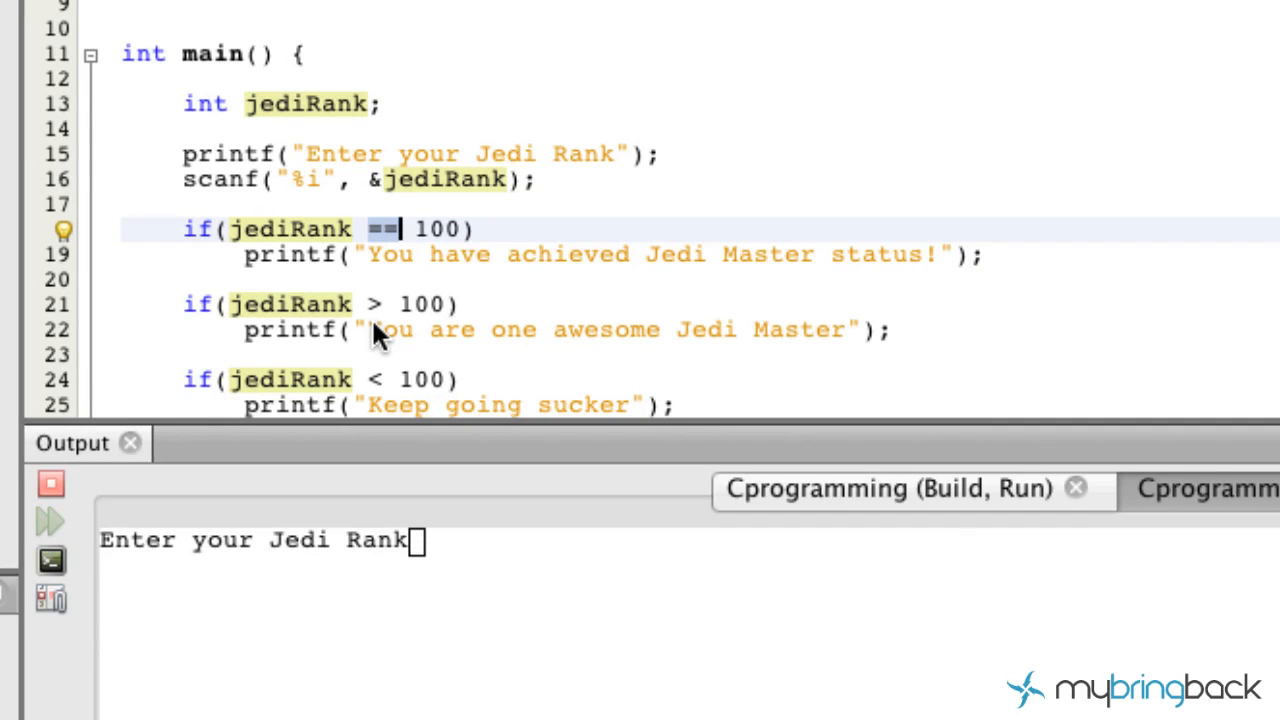
{"action": "mouse_move", "coordinate": [378, 404]}
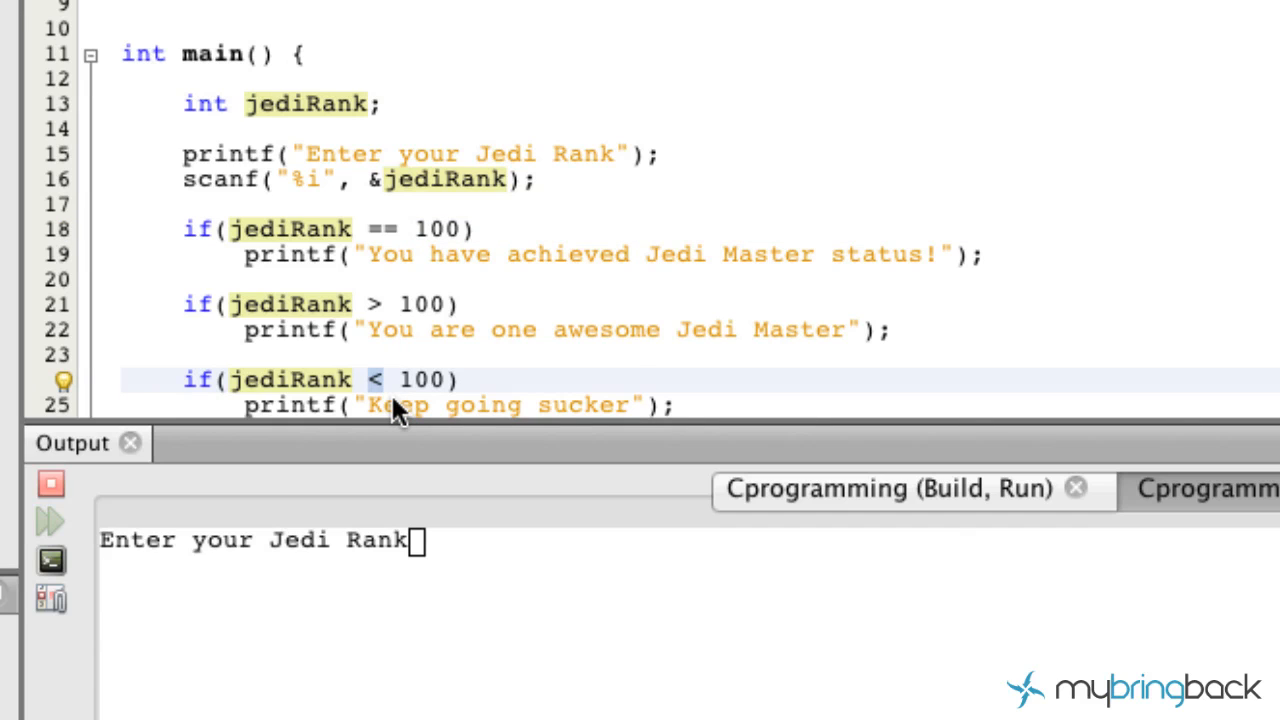
{"action": "left_click", "coordinate": [378, 380]}
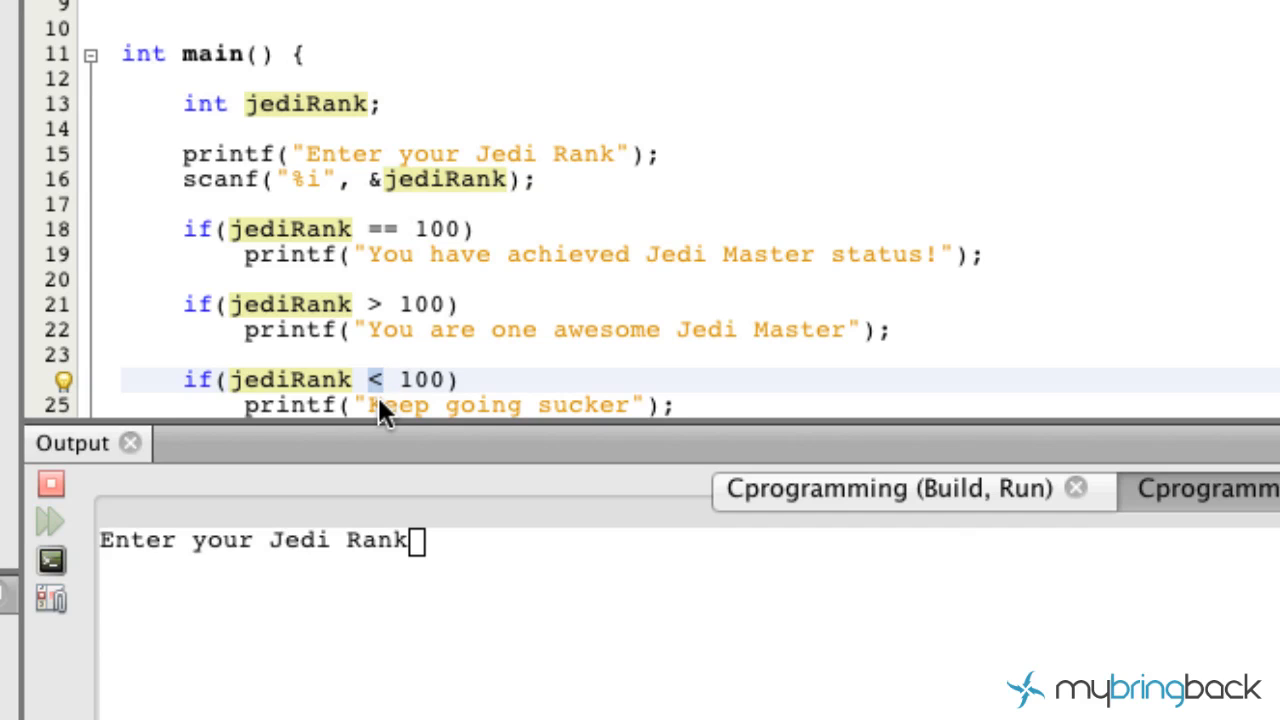
{"action": "left_click", "coordinate": [384, 380]}
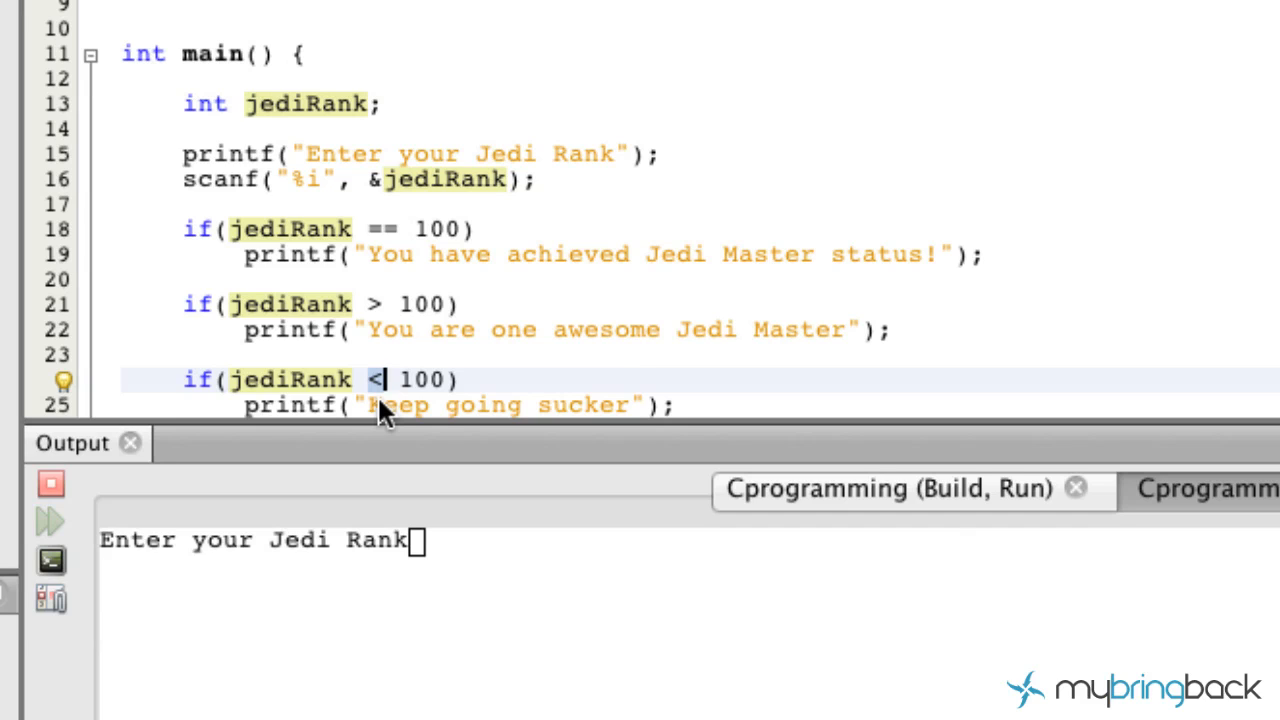